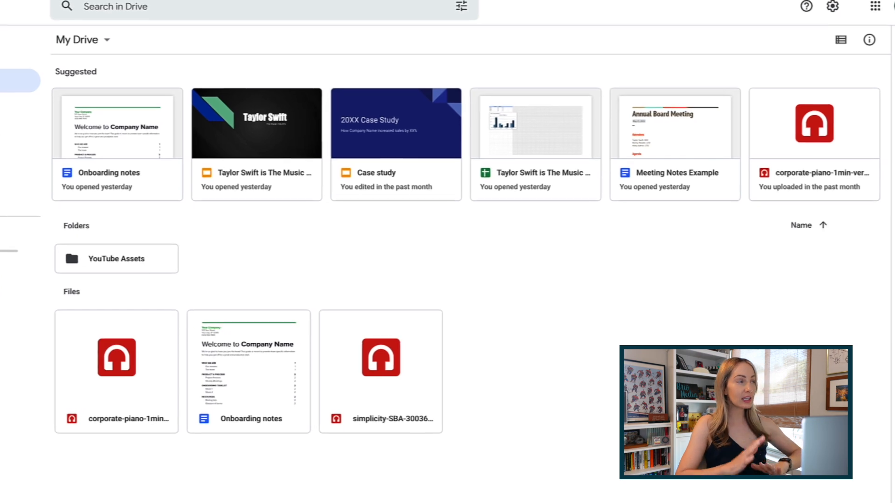
Scroll through My Drive and switch over to the Gmail inbox tab.
scroll("down", 3)
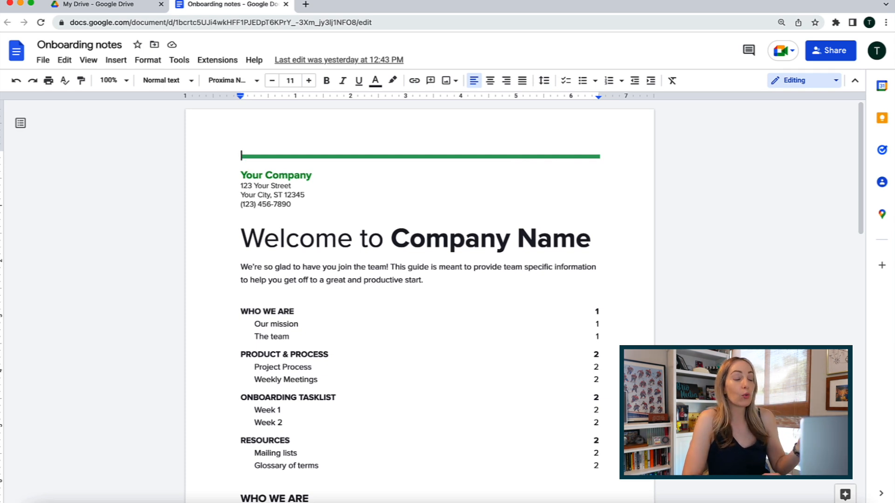
left_click(97, 5)
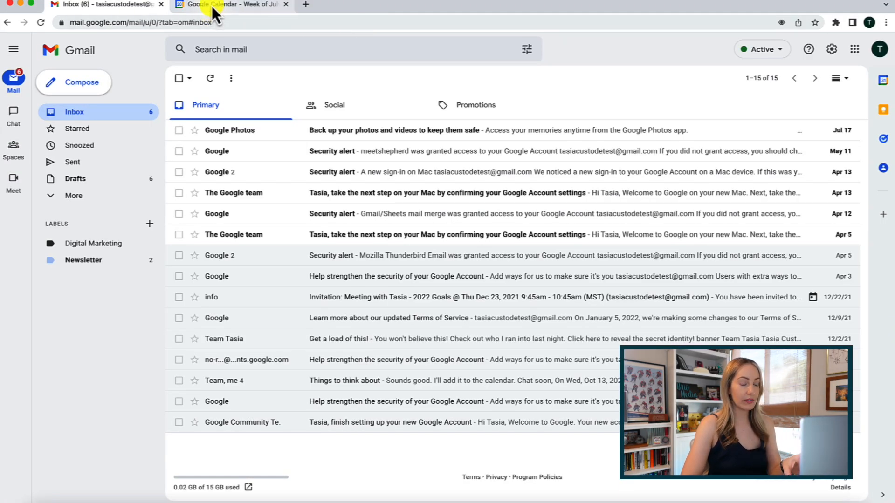
Visit the Calendar tab, return to Gmail, and show the Google apps panel with Drive, Calendar and Meet.
left_click(231, 5)
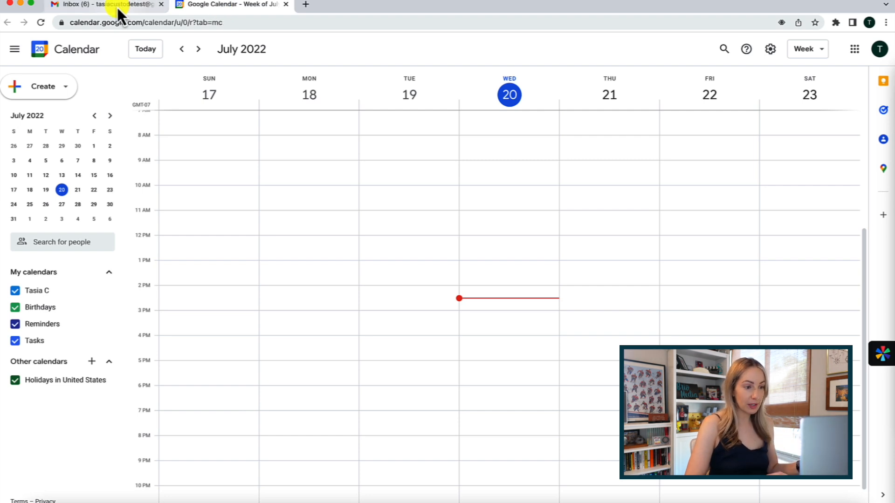
left_click(105, 5)
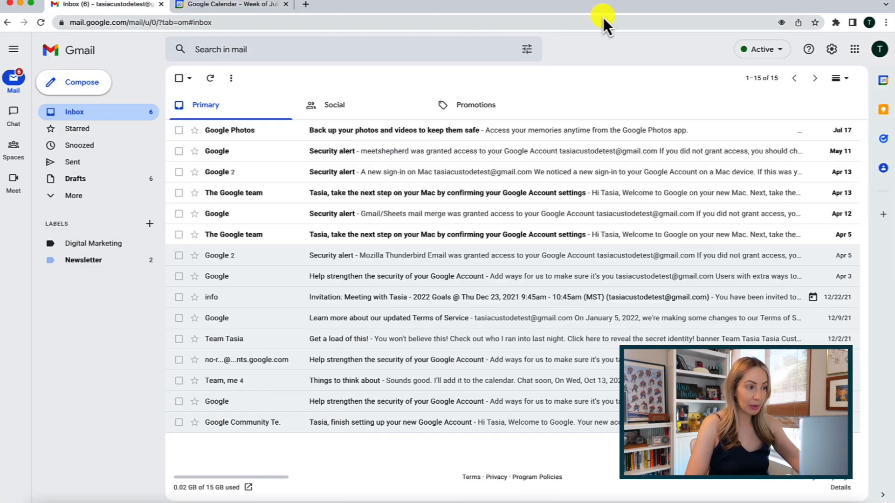
mouse_move(855, 50)
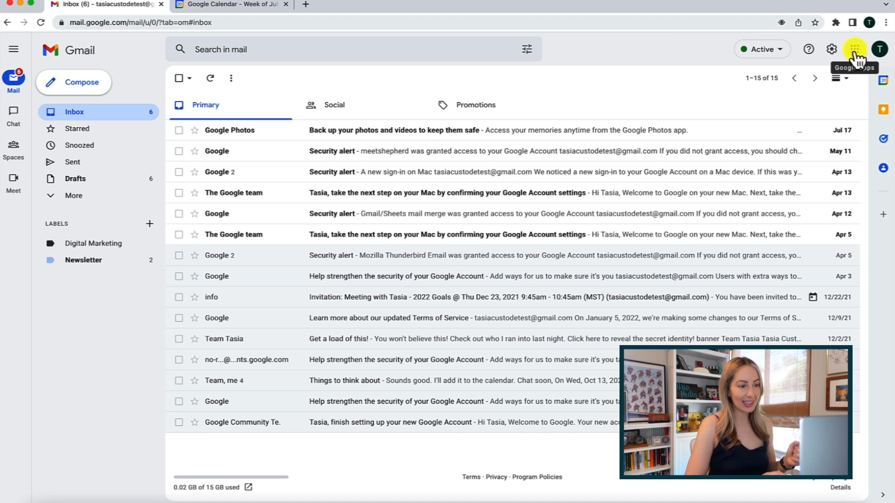
left_click(854, 49)
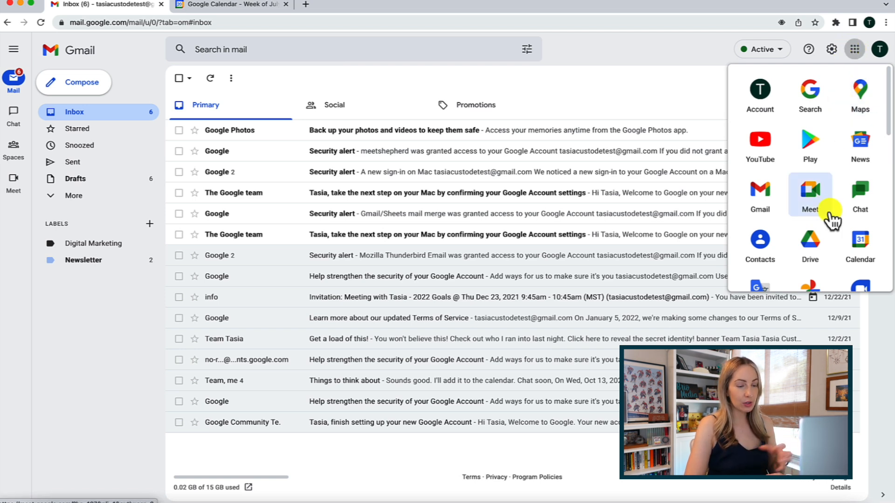
left_click(809, 245)
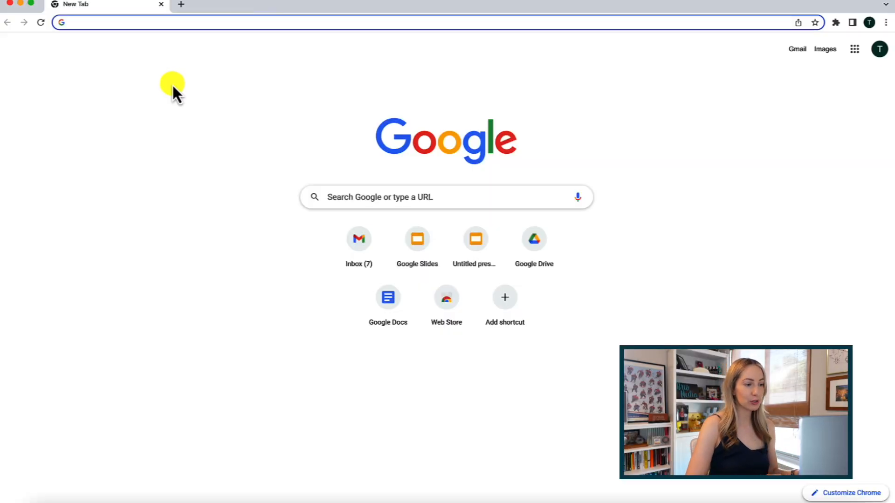
Enter 'drive' in the address bar to load Google Drive's My Drive page.
type("drive.google.com/drive/my-drive")
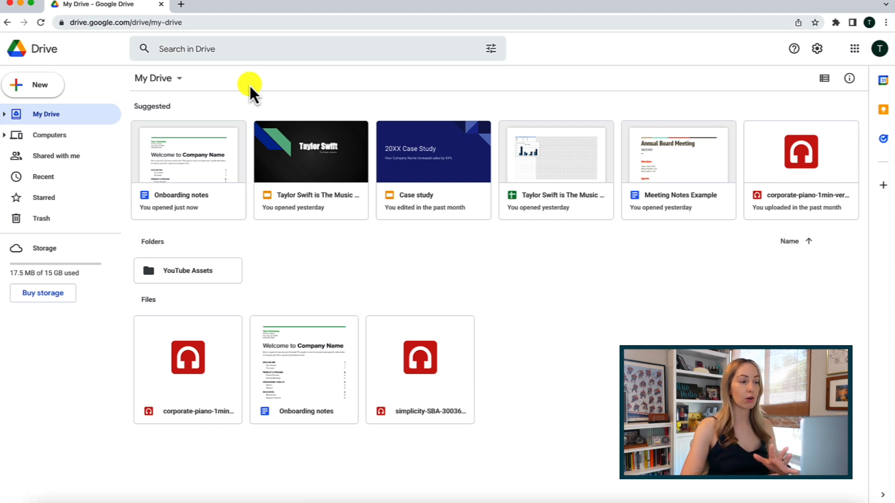
mouse_move(288, 91)
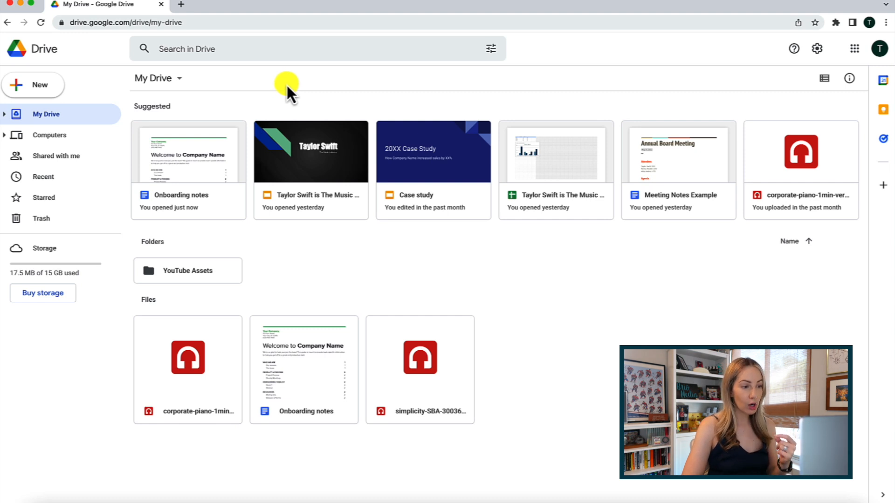
mouse_move(327, 80)
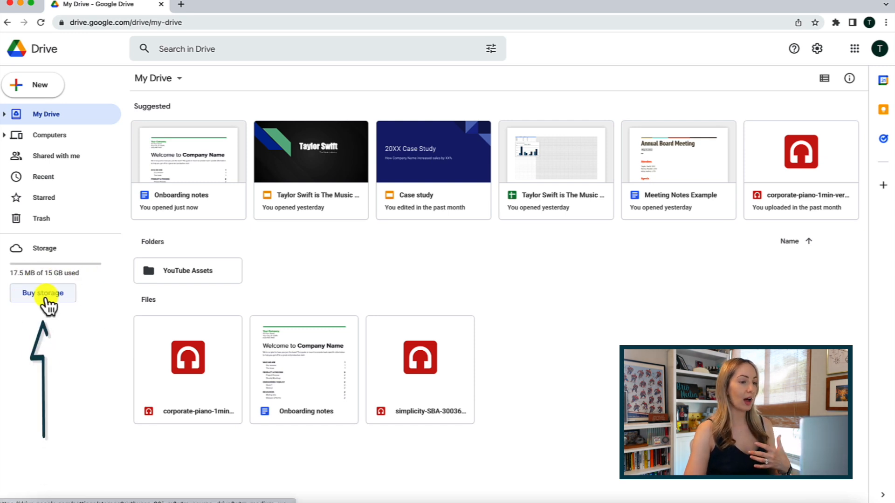
mouse_move(49, 317)
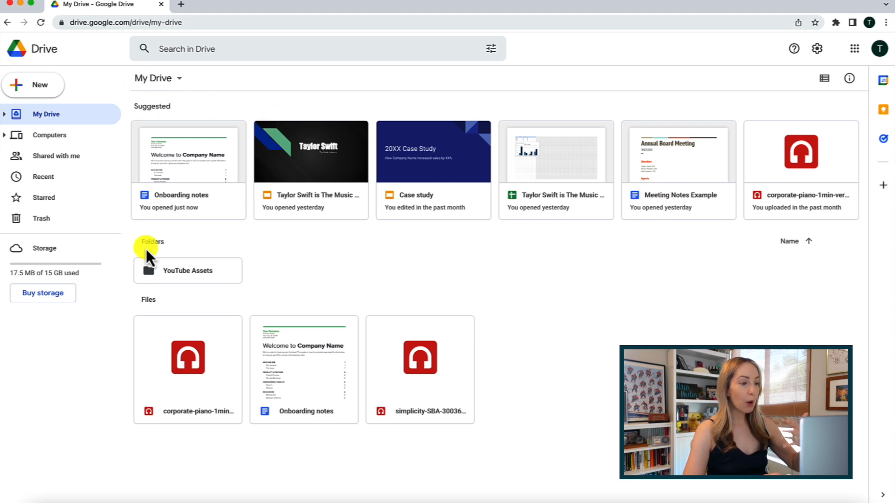
mouse_move(522, 94)
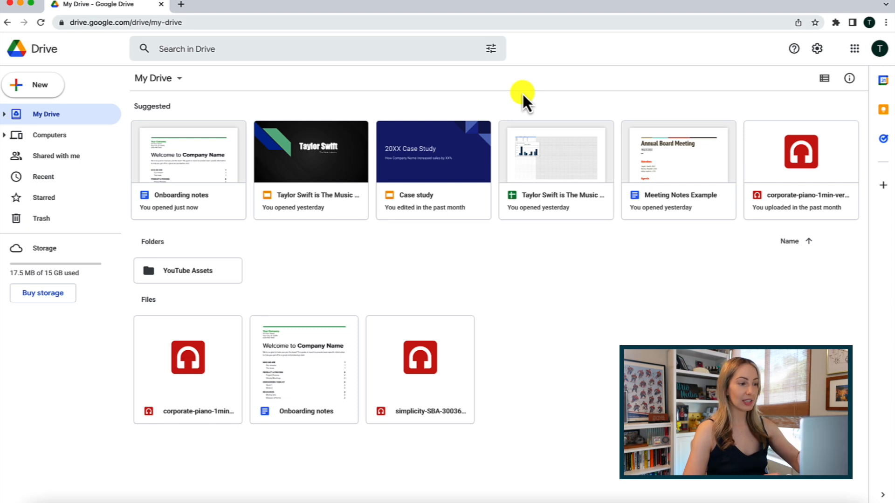
mouse_move(157, 114)
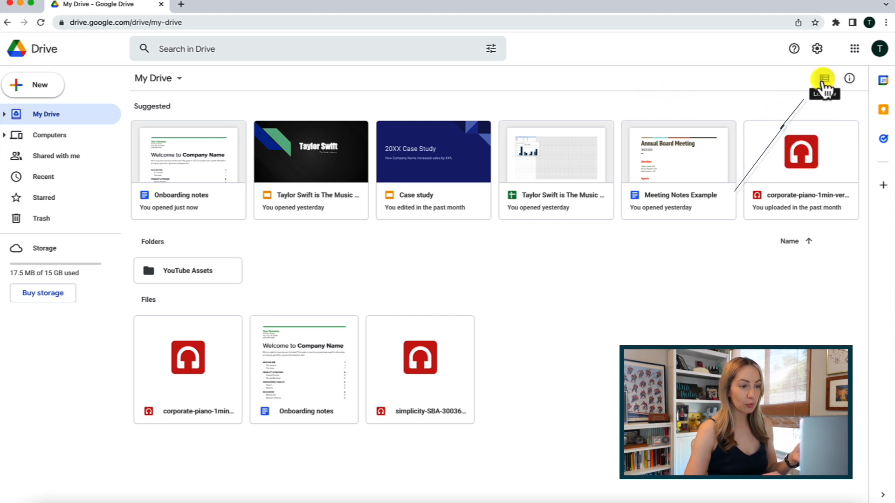
left_click(822, 78)
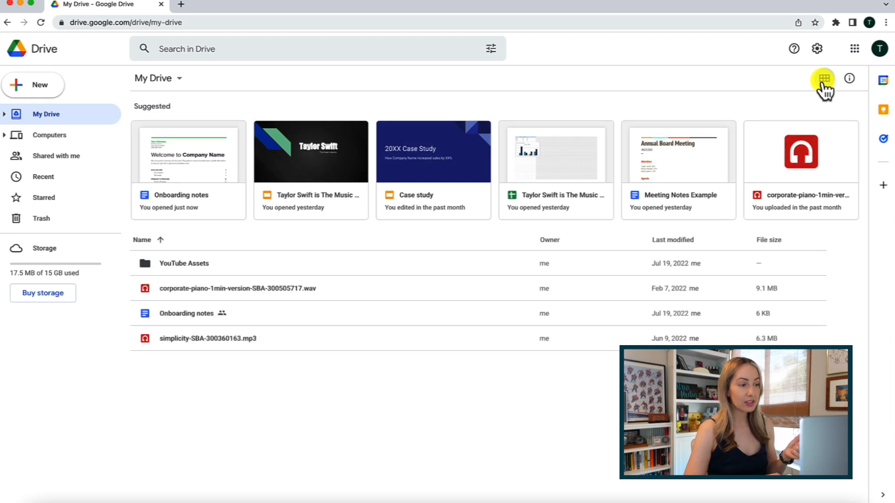
mouse_move(826, 101)
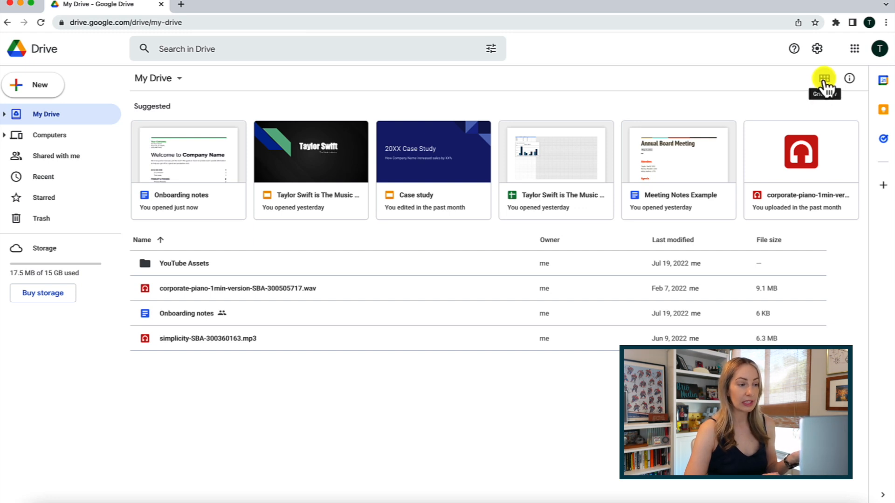
left_click(822, 78)
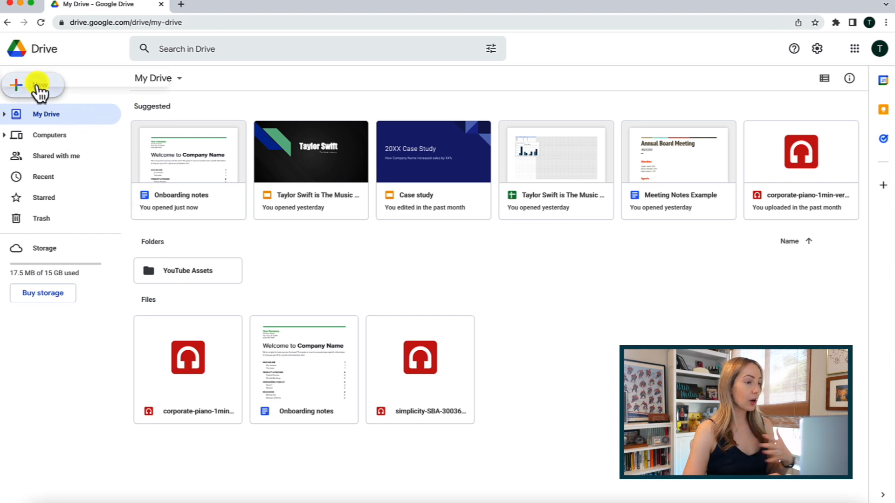
Browse the New menu's creation options, dismiss them, then bring them up again from empty space.
left_click(33, 86)
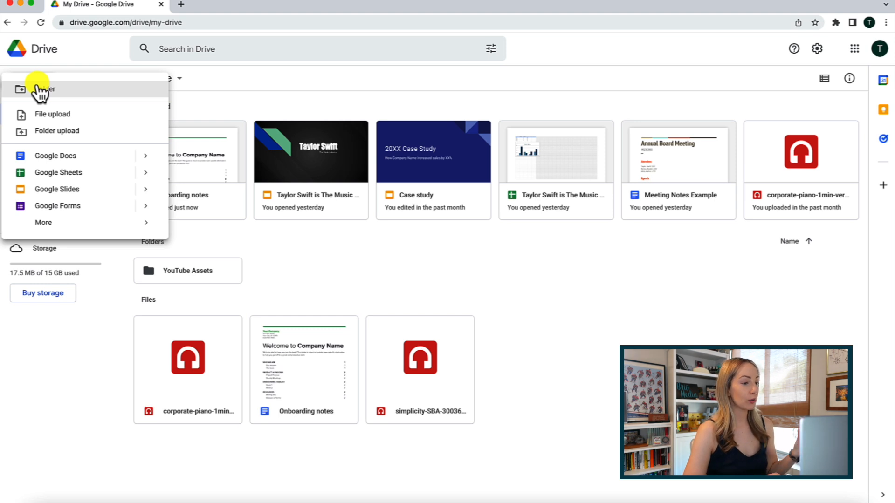
mouse_move(51, 114)
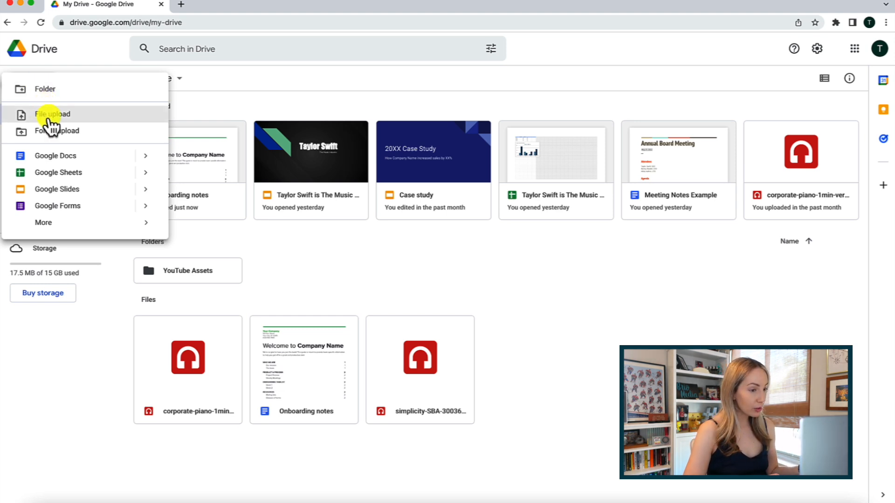
mouse_move(55, 156)
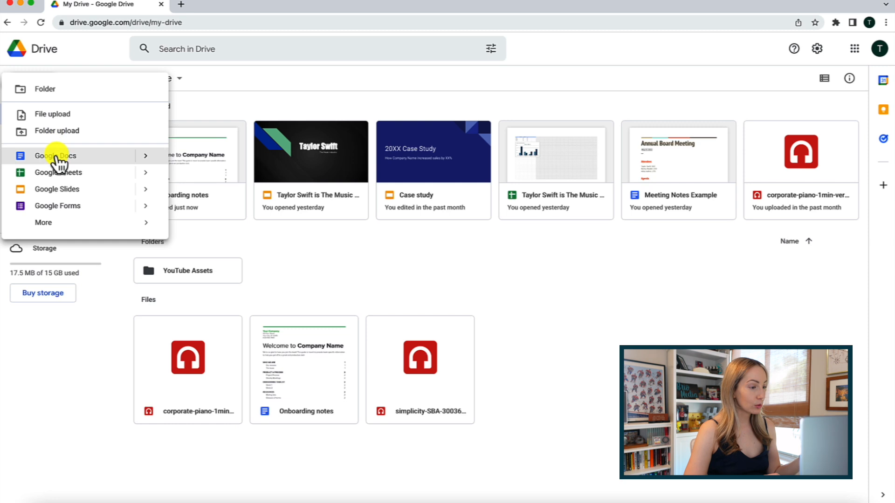
mouse_move(58, 205)
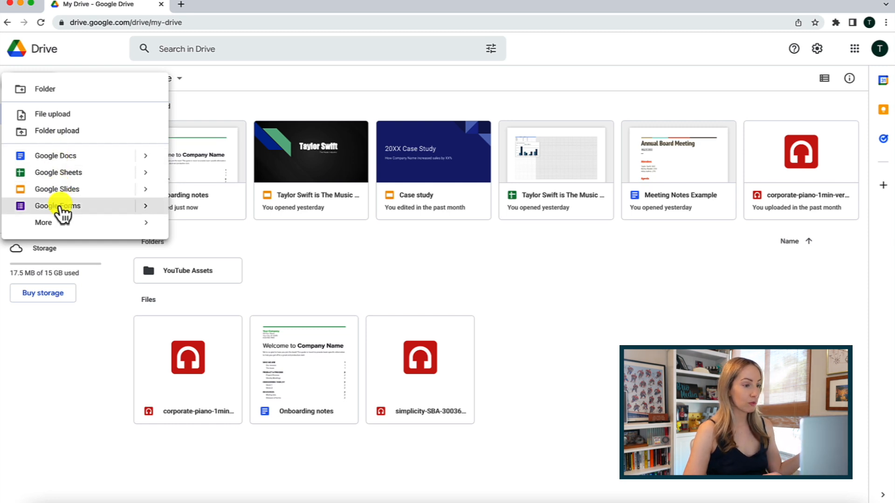
mouse_move(43, 221)
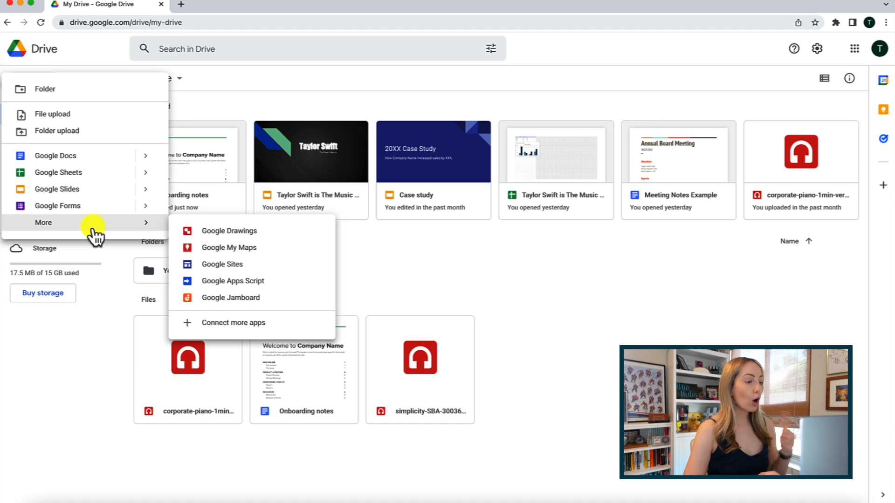
left_click(400, 258)
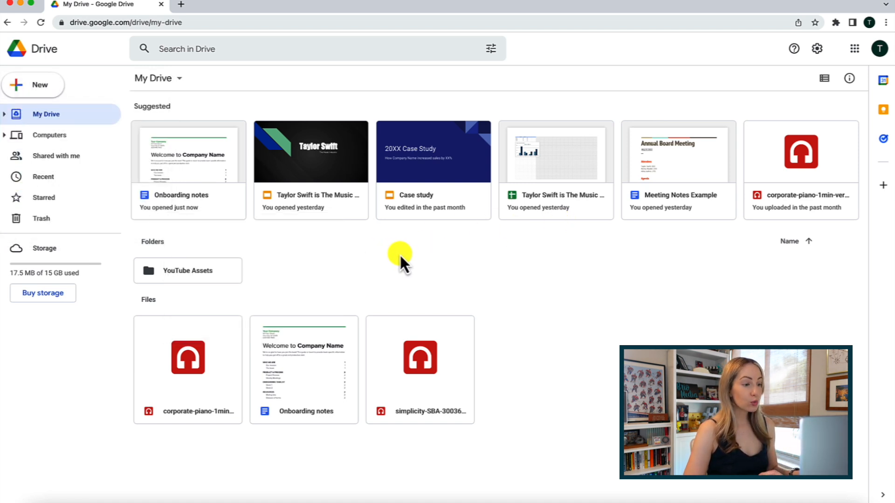
right_click(400, 254)
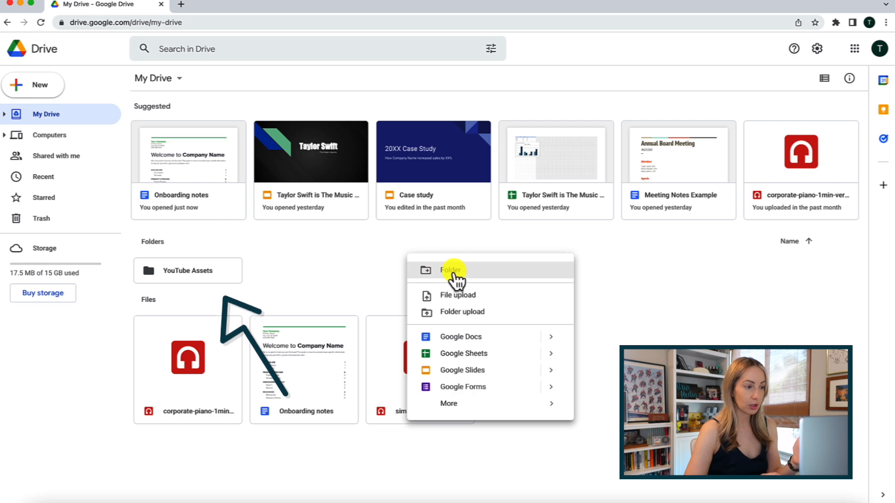
Create a new folder named Client Outreach in My Drive.
left_click(450, 271)
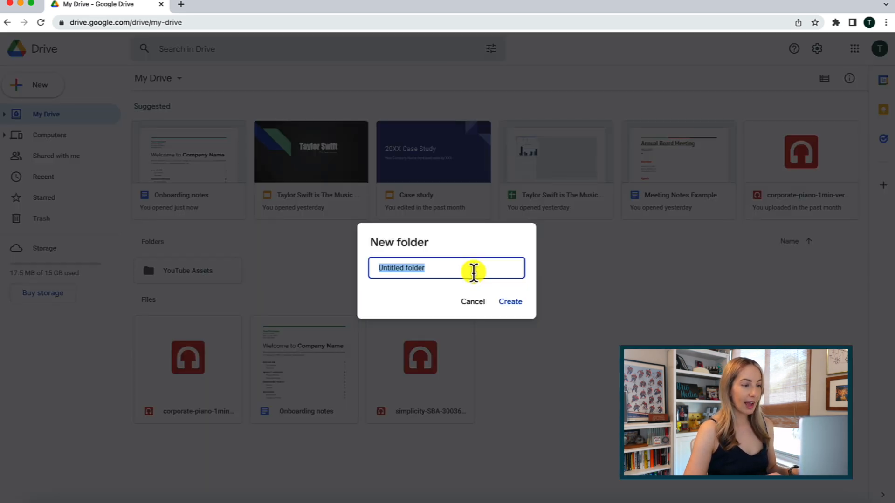
type("Client Outreas")
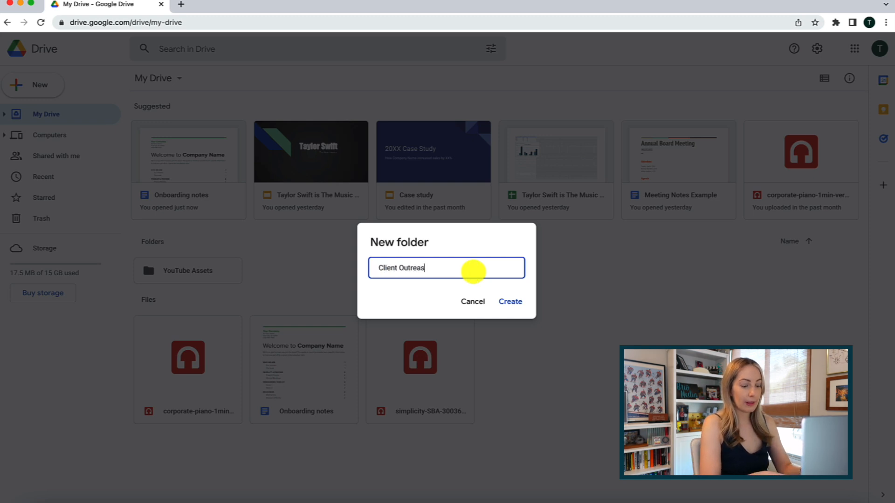
type("h")
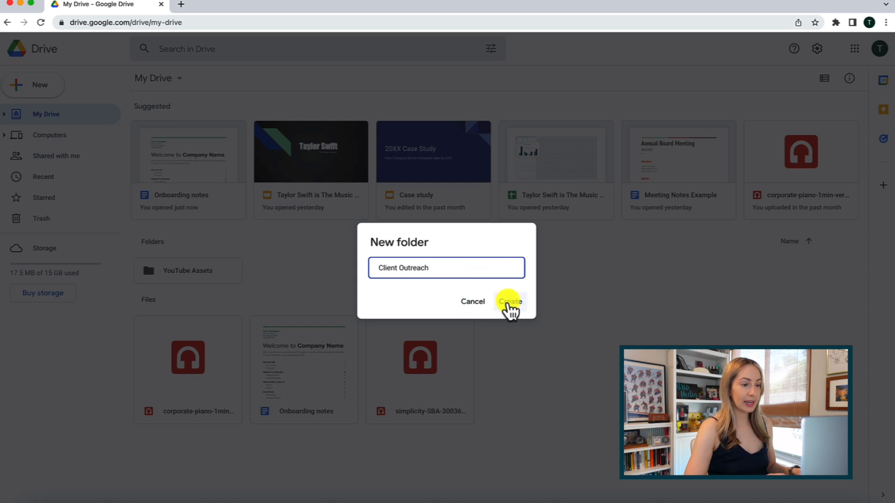
left_click(508, 301)
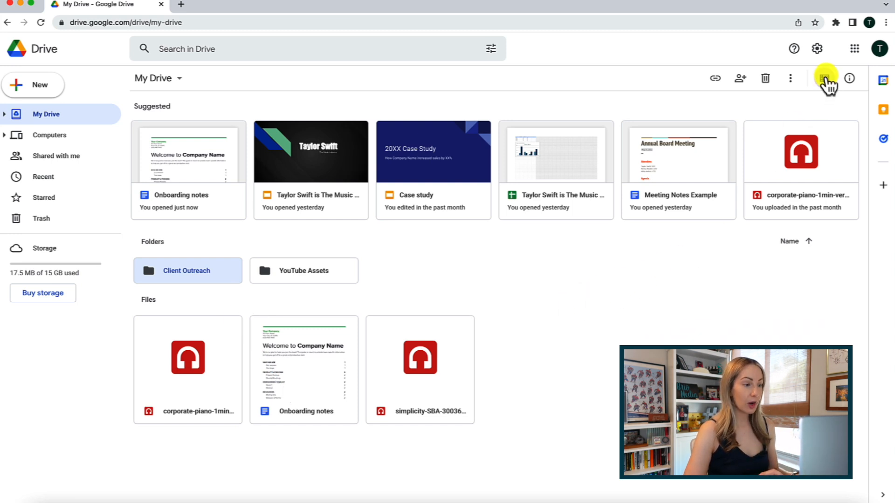
Switch My Drive to the detailed list layout and then back to thumbnail tiles.
left_click(824, 78)
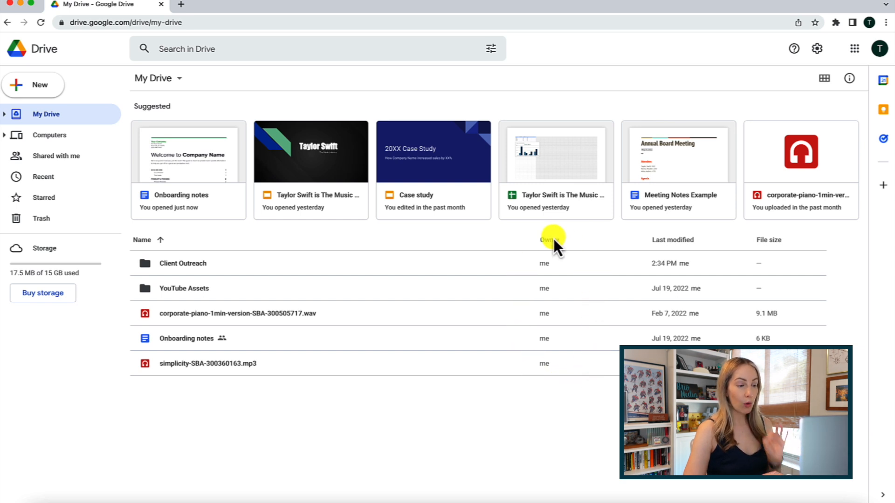
mouse_move(679, 220)
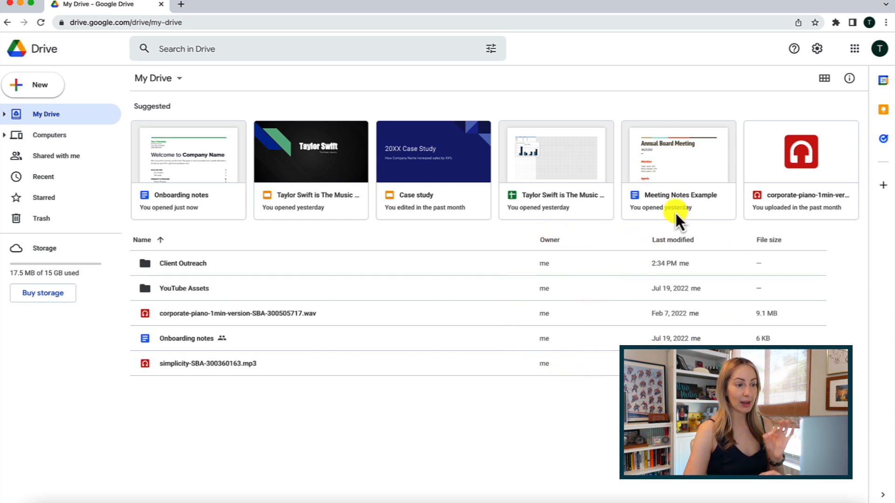
mouse_move(773, 246)
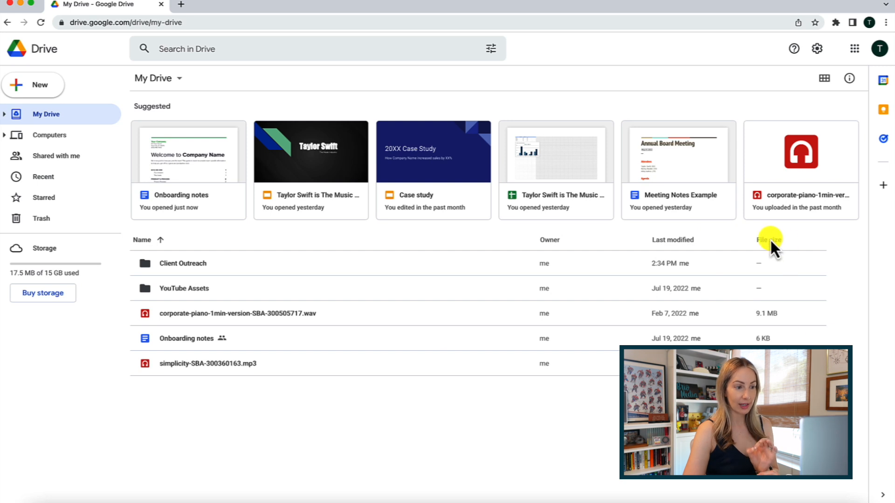
mouse_move(795, 251)
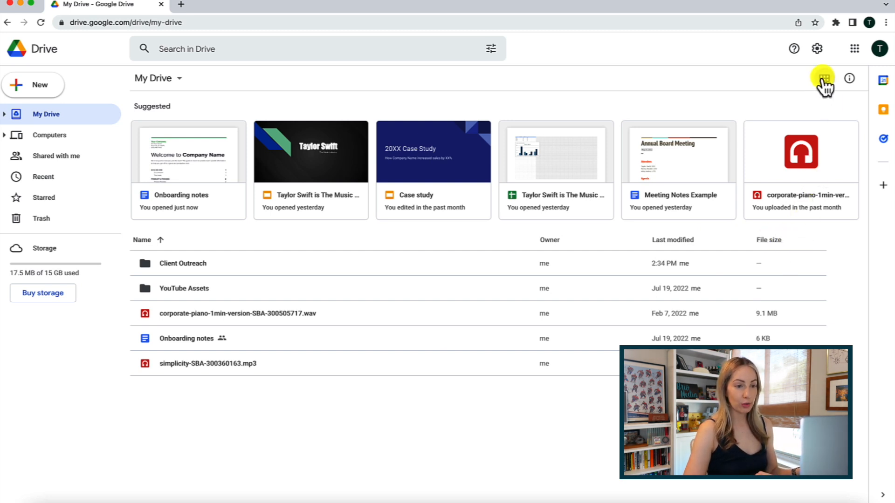
left_click(822, 79)
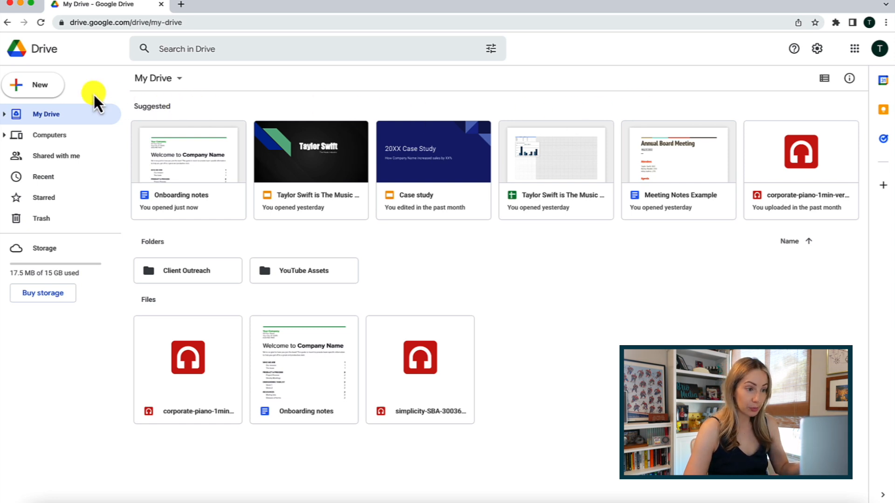
left_click(32, 85)
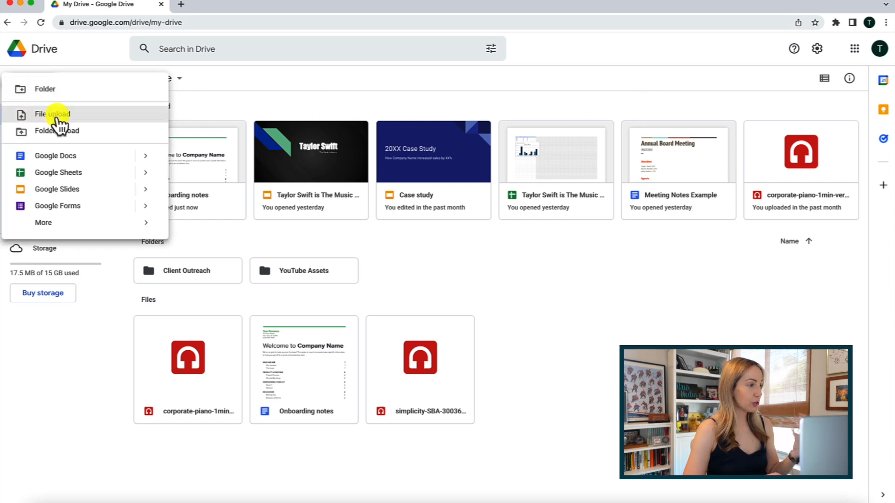
left_click(53, 114)
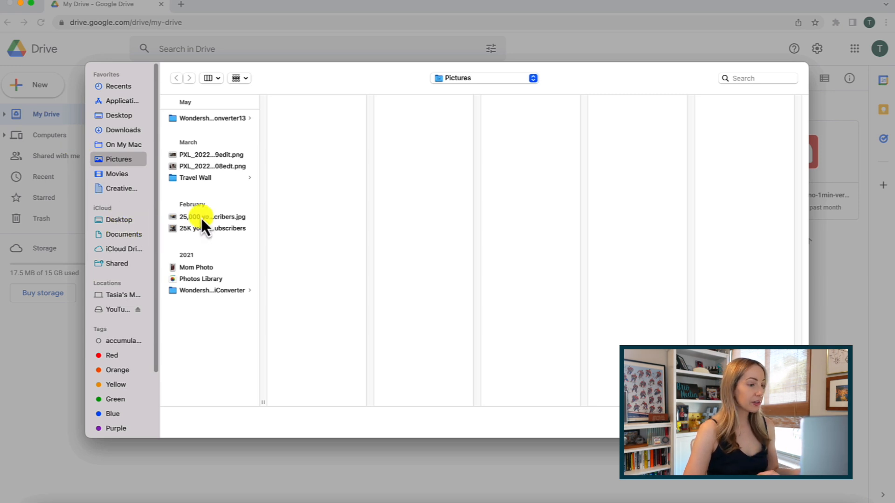
left_click(212, 165)
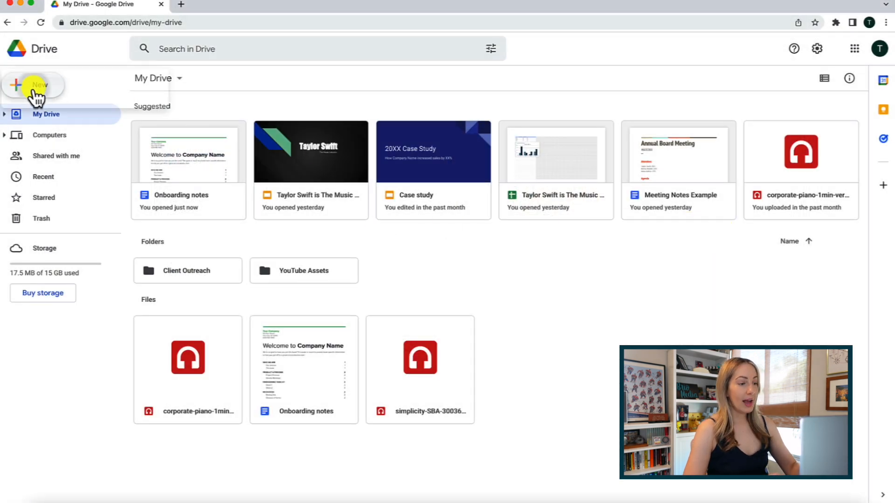
left_click(33, 85)
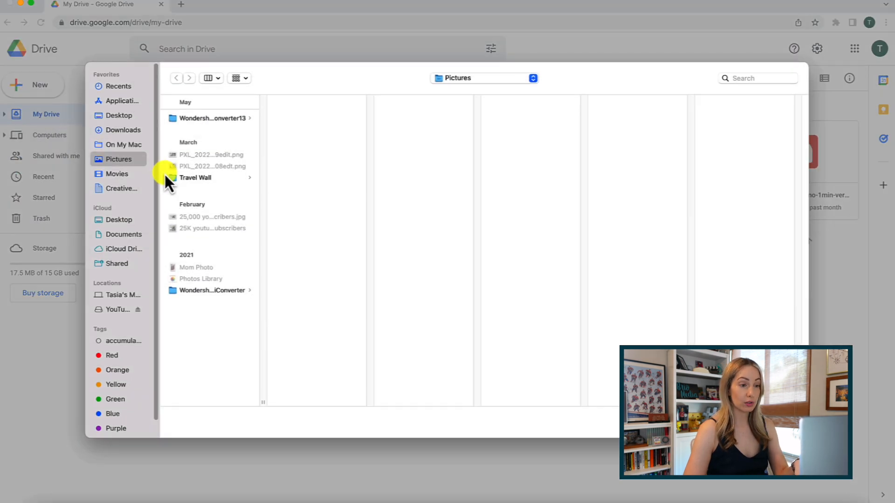
left_click(194, 177)
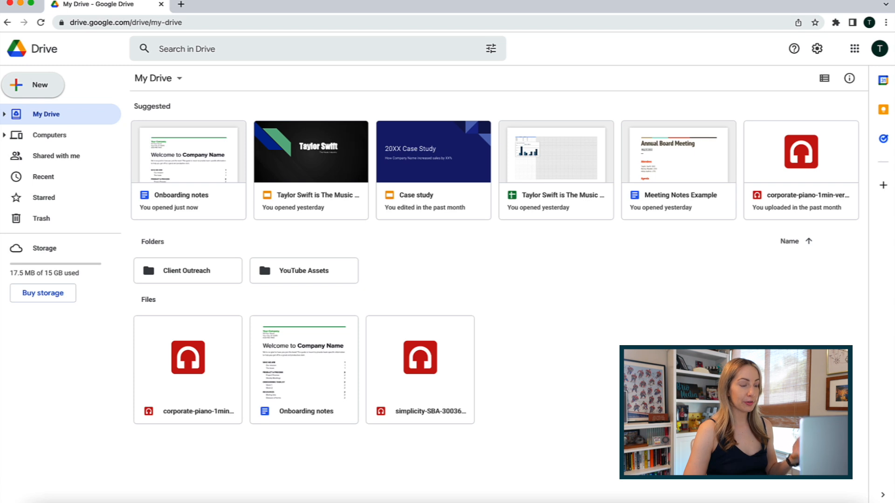
mouse_move(675, 338)
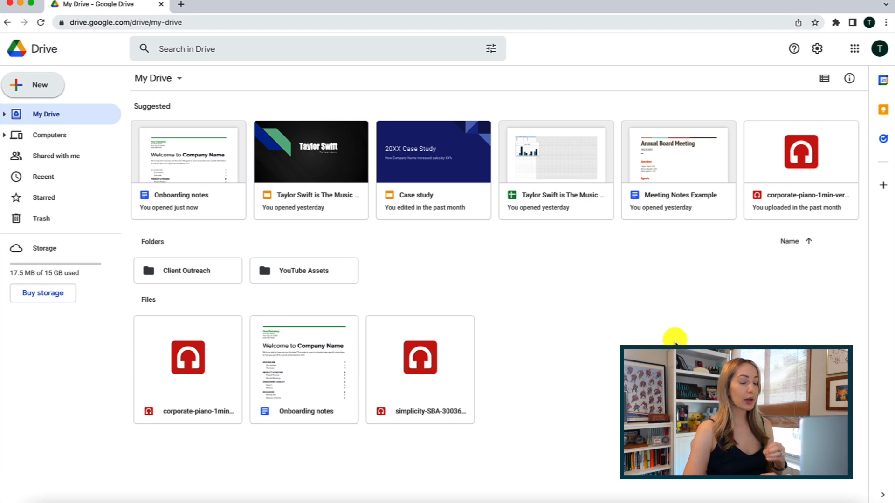
Show the New menu's options for adding items to My Drive.
left_click(32, 85)
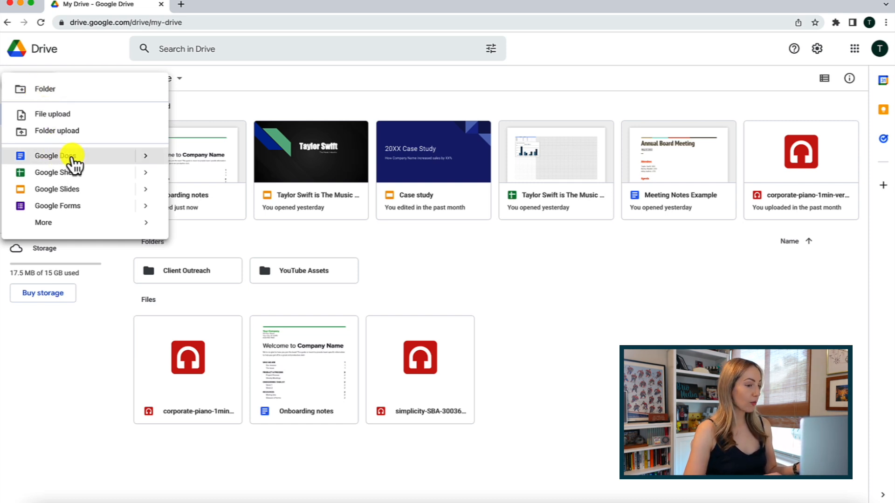
mouse_move(120, 166)
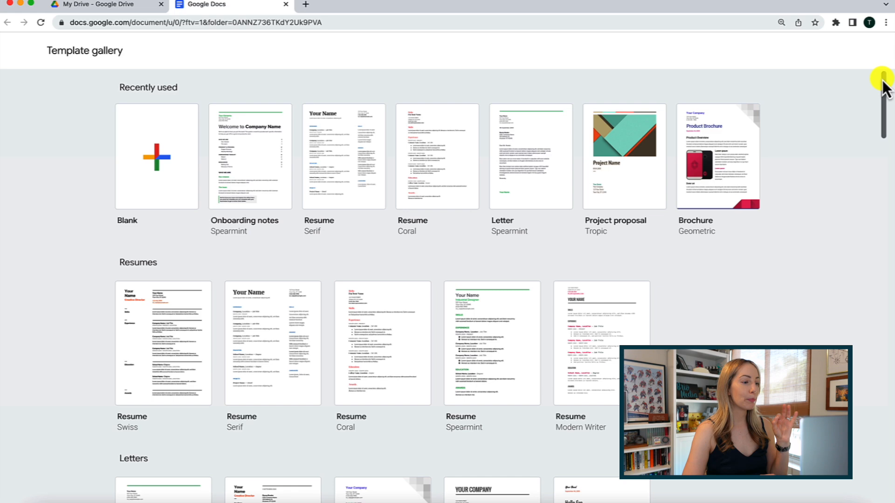
Browse the template gallery and start a document from the Geometric newsletter template.
scroll("down", 3)
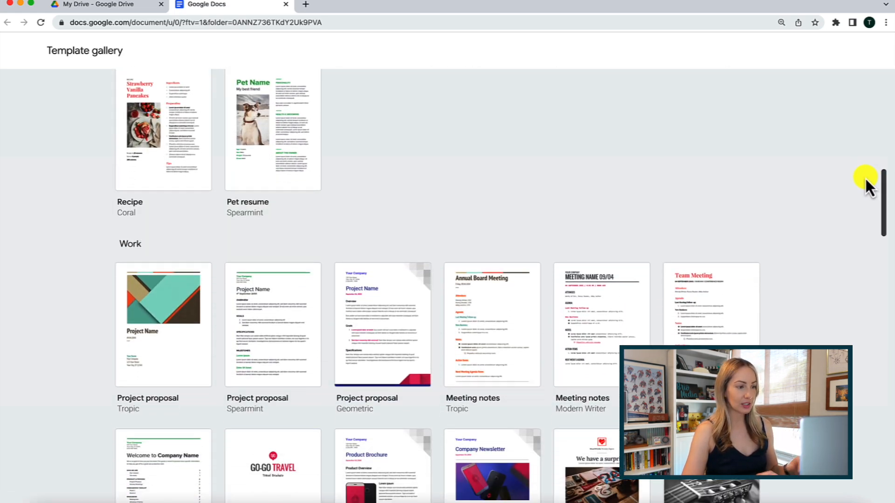
scroll("down", 3)
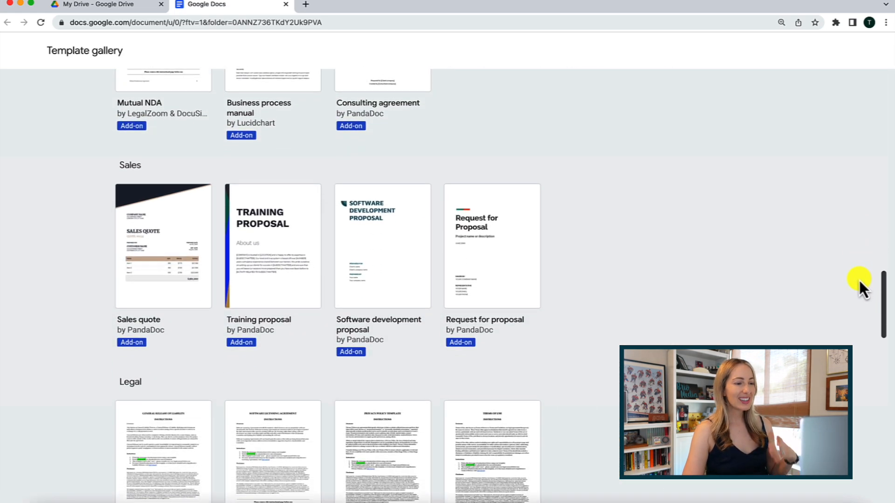
scroll("down", 3)
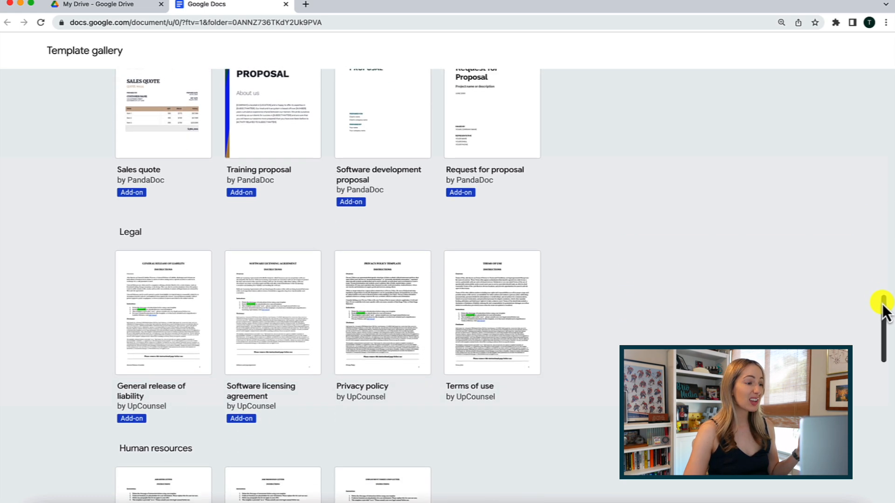
scroll("down", 3)
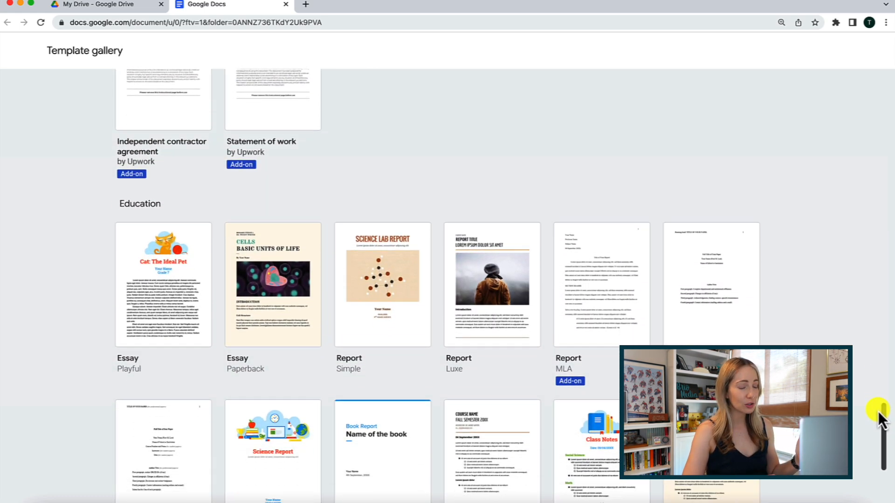
scroll("down", 3)
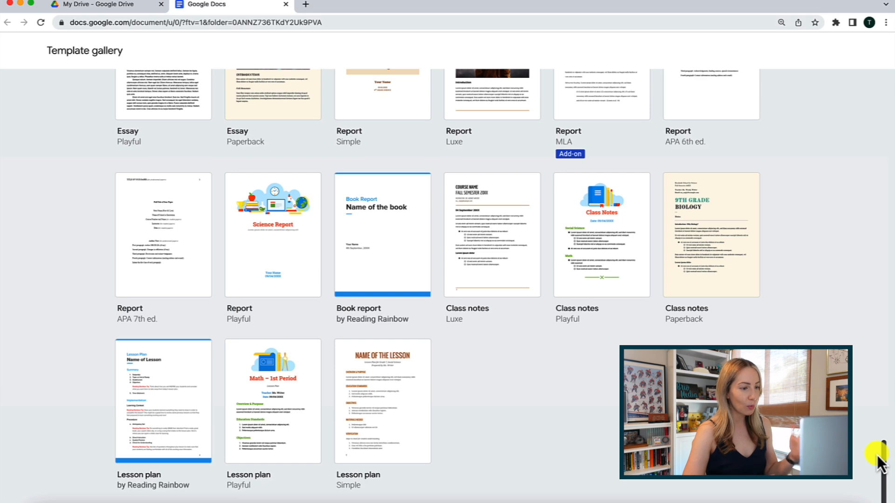
scroll("down", 3)
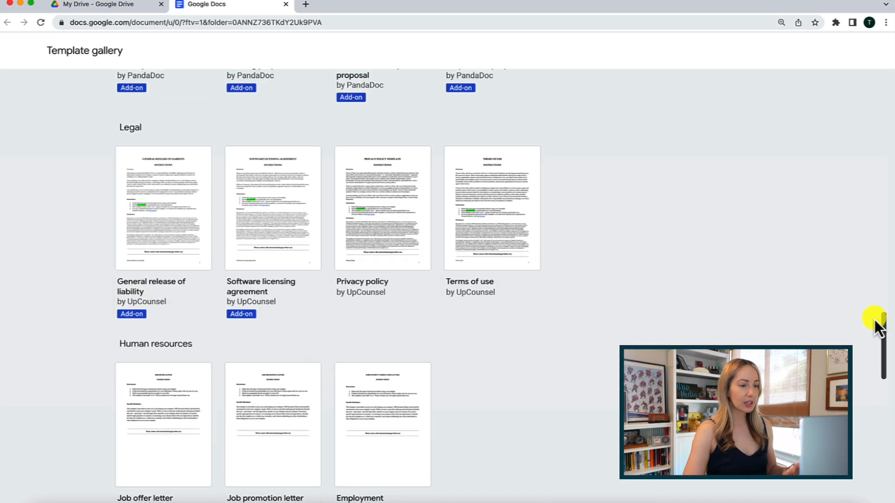
scroll("up", 3)
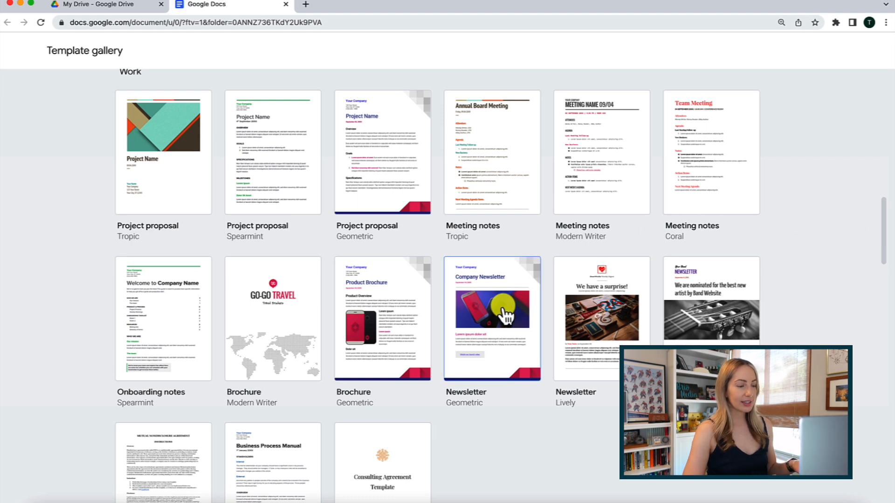
left_click(491, 319)
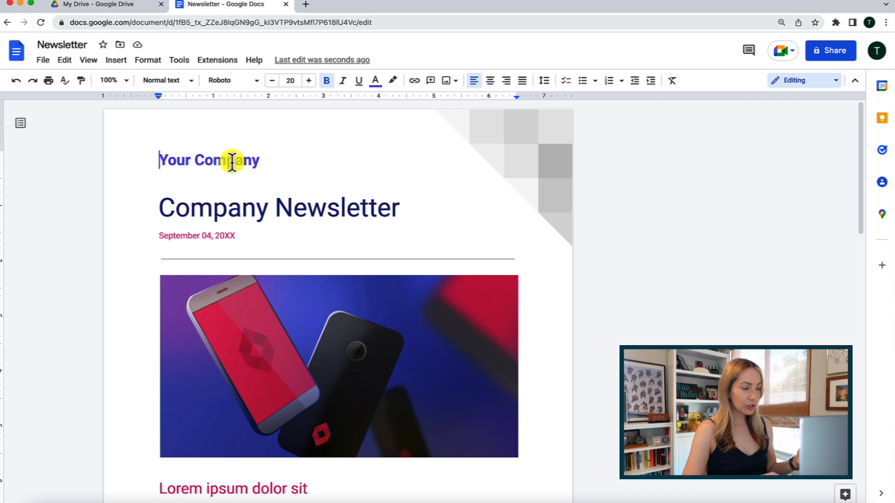
Replace the Your Company heading with 'Brio Media, LLC' and begin renaming the document.
double_click(209, 160)
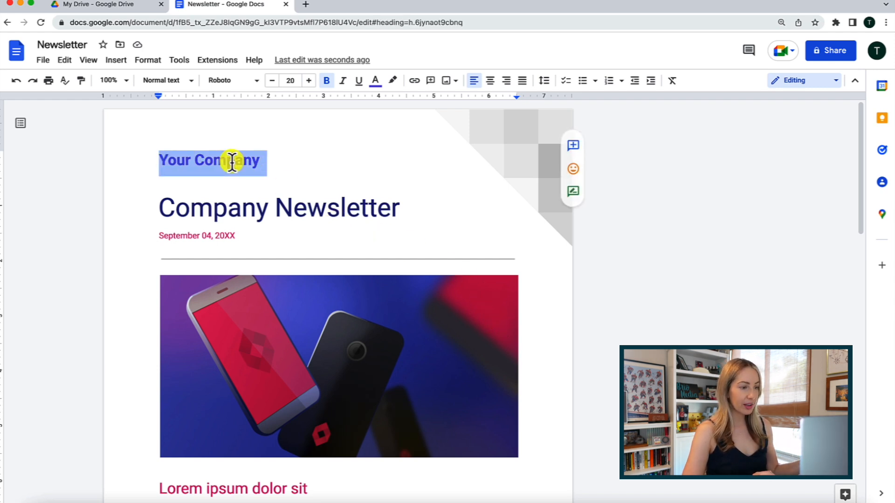
type("Brio Media,")
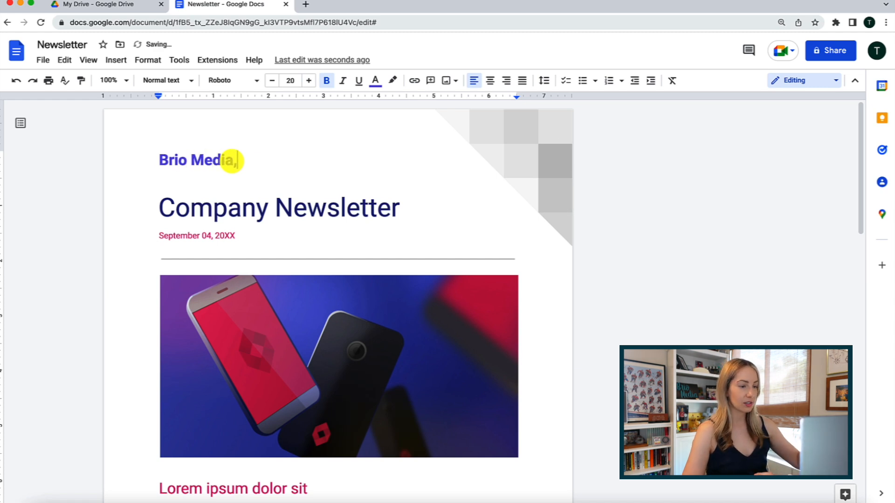
type("LLC")
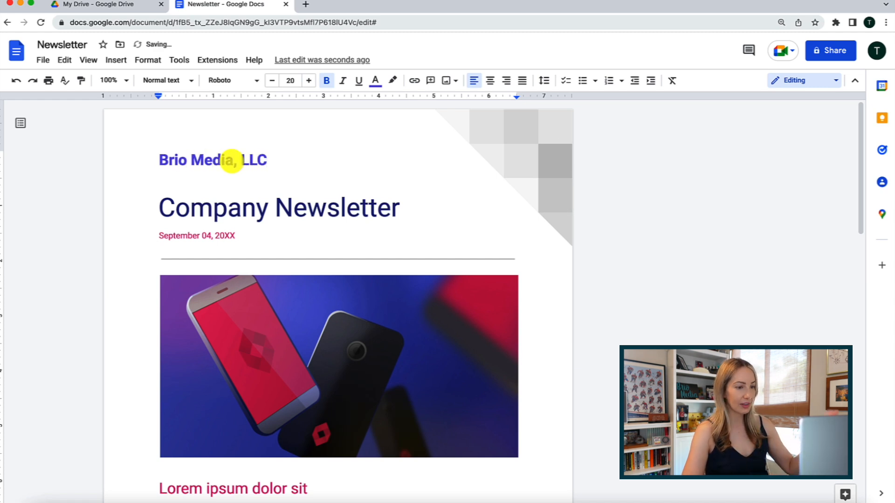
left_click(374, 80)
type("Company ")
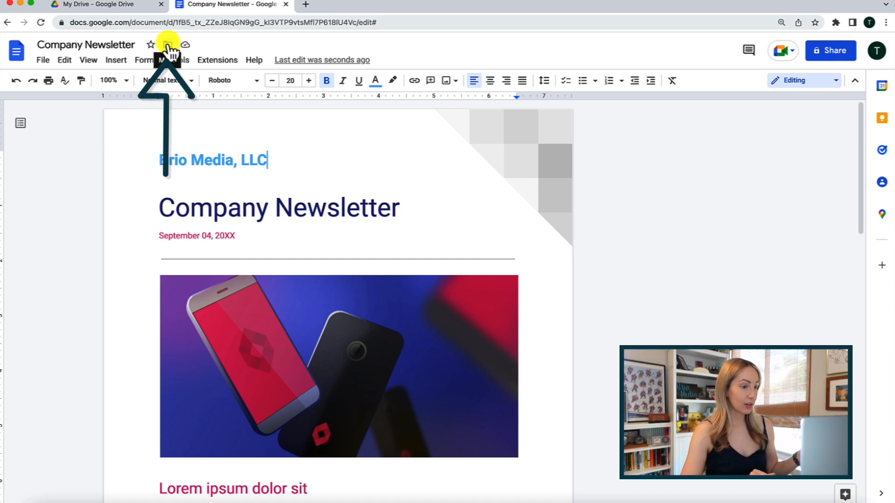
Move Company Newsletter into the Client Outreach folder and return to the My Drive tab.
left_click(166, 45)
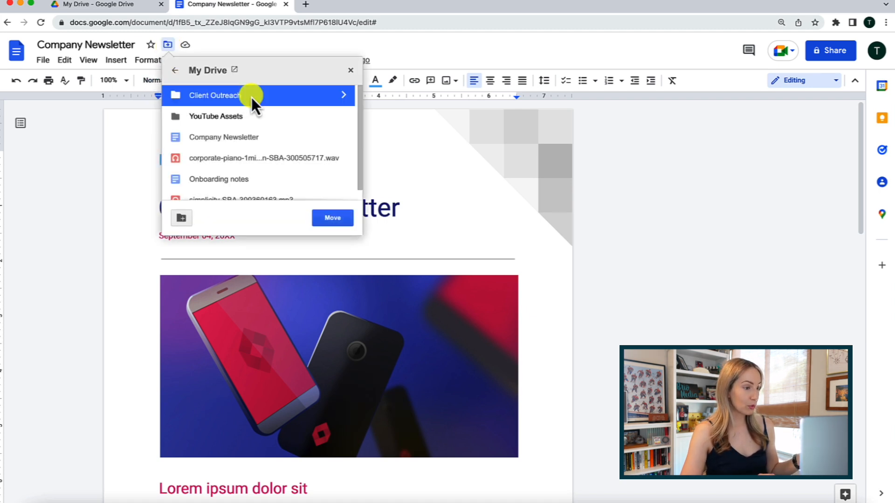
left_click(331, 218)
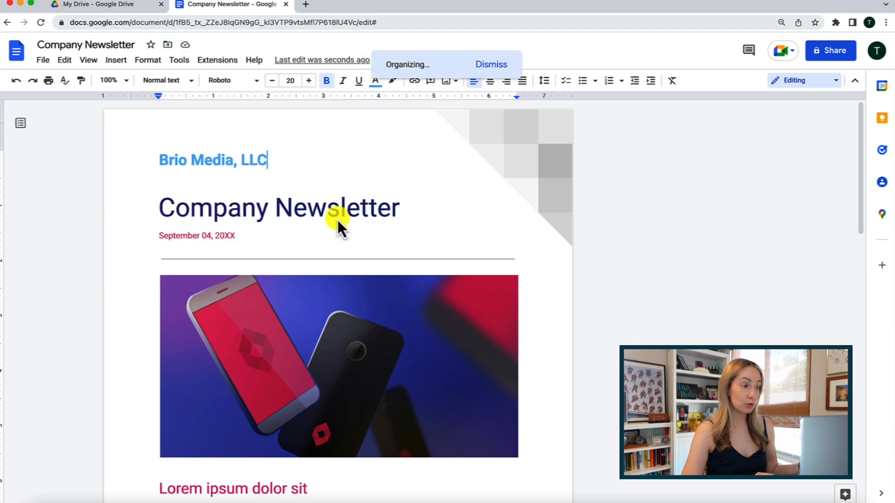
left_click(105, 5)
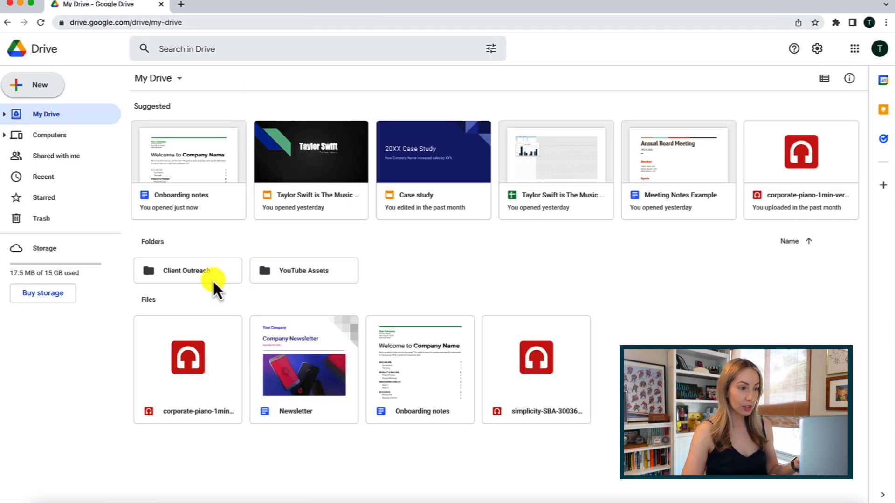
Verify the Client Outreach folder holds the Company Newsletter document.
double_click(187, 270)
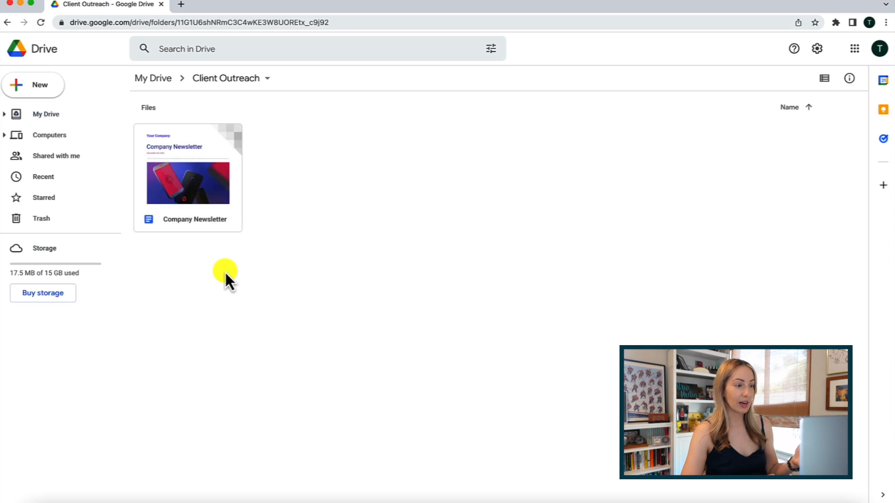
mouse_move(299, 205)
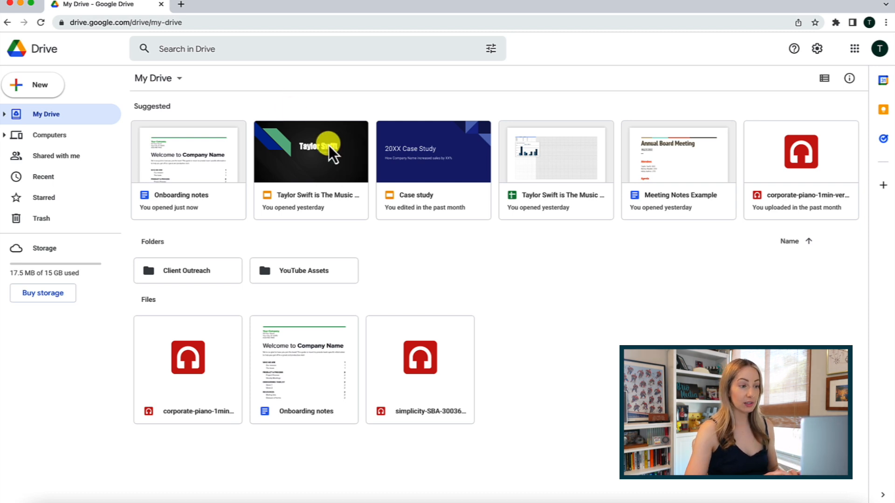
Move the Onboarding notes doc into the Client Outreach folder by dragging.
left_click(304, 365)
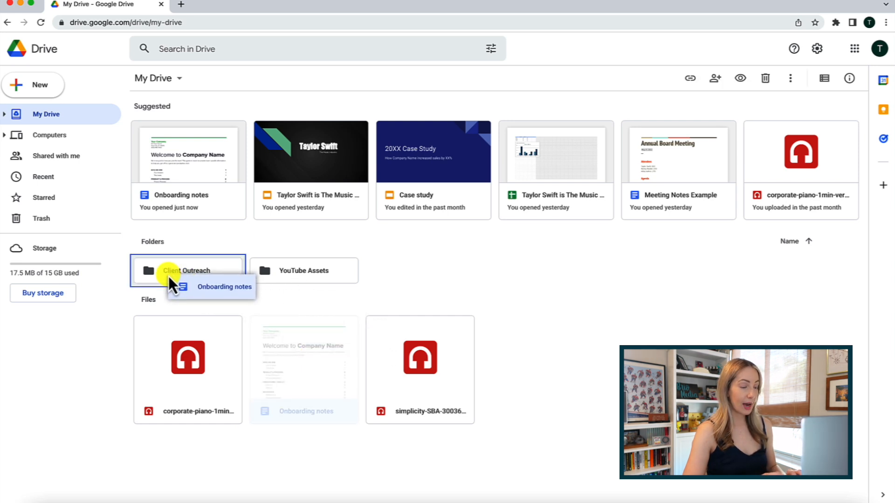
left_click_drag(304, 358, 188, 270)
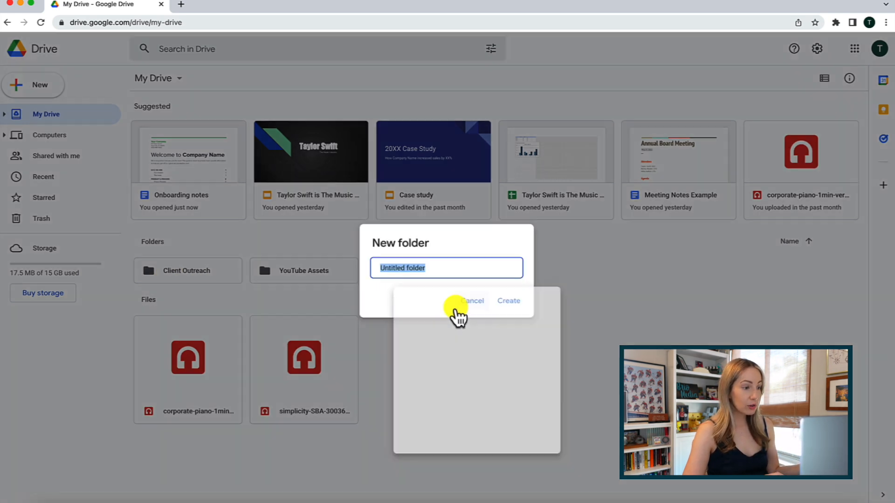
Start a new folder named 'Another One!' and cancel it without creating.
type("Another On")
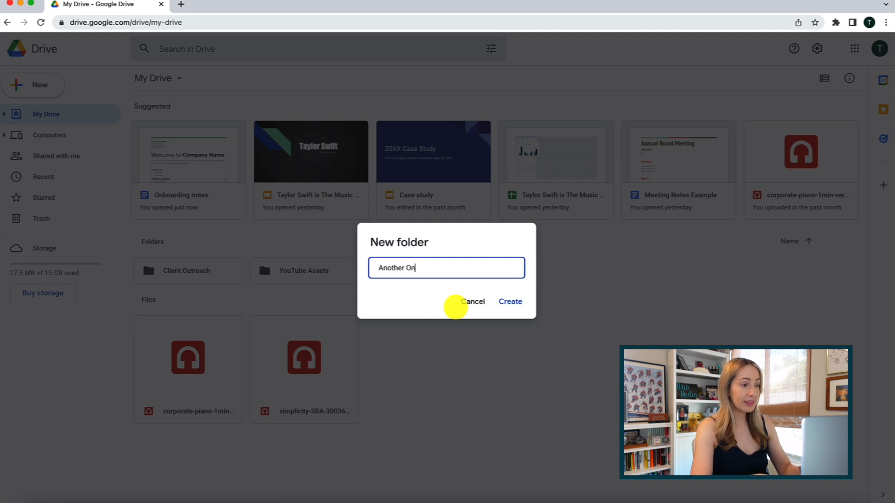
type("e")
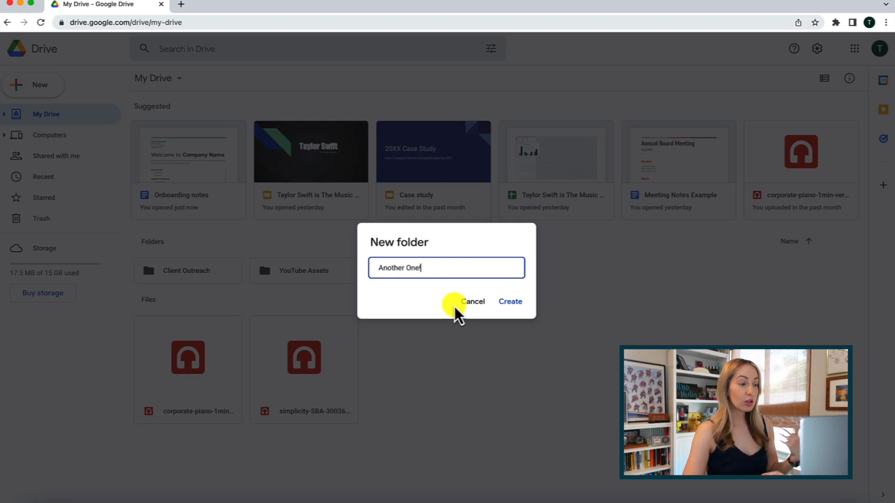
left_click(472, 301)
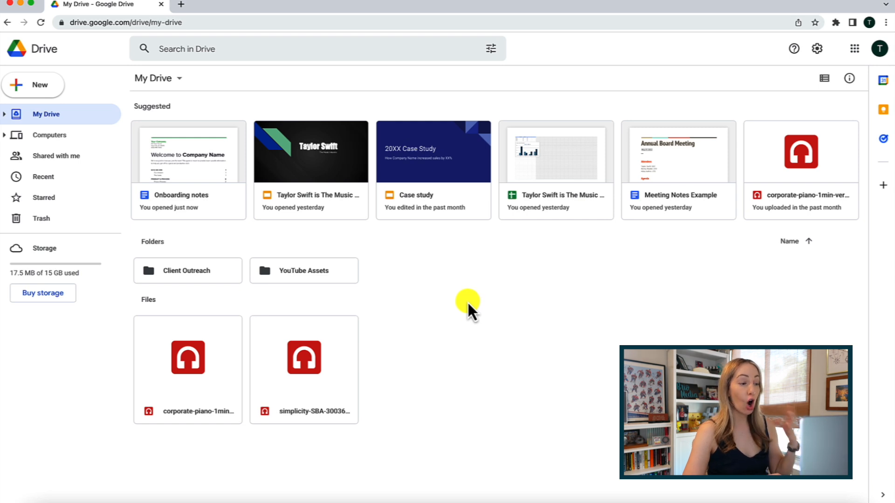
Star the Onboarding notes doc and point out Starred in the sidebar.
right_click(188, 151)
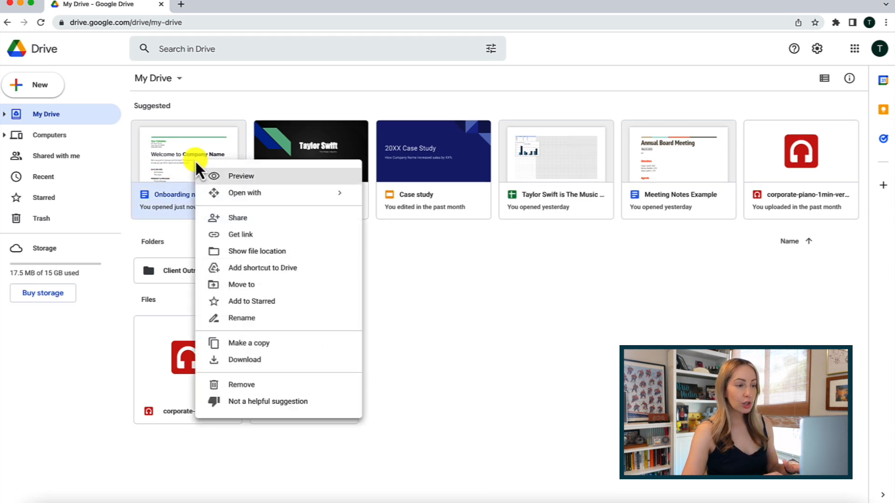
mouse_move(245, 192)
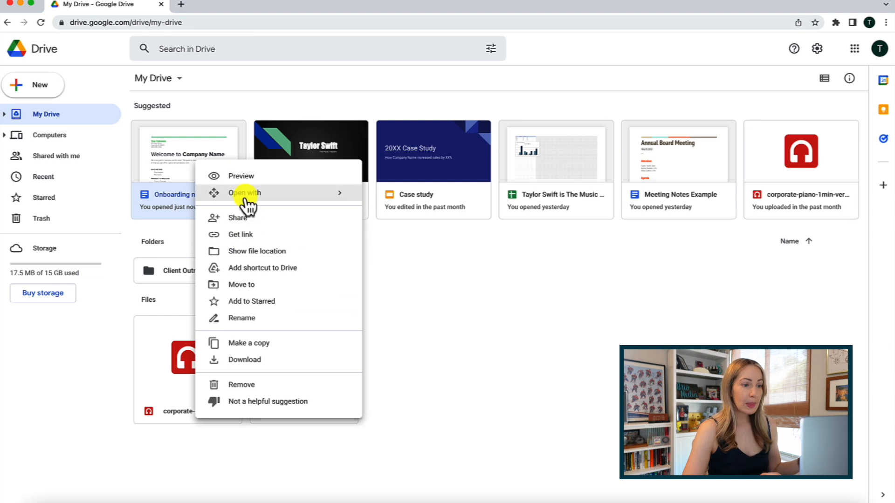
mouse_move(251, 251)
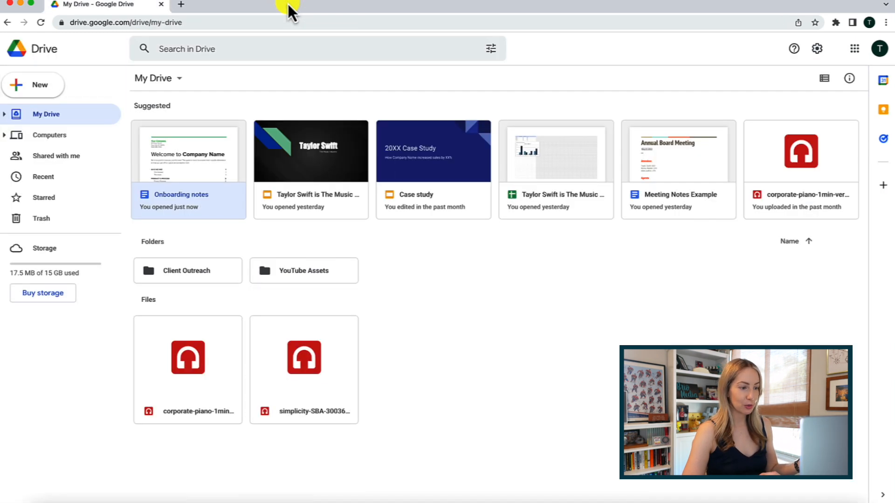
right_click(188, 166)
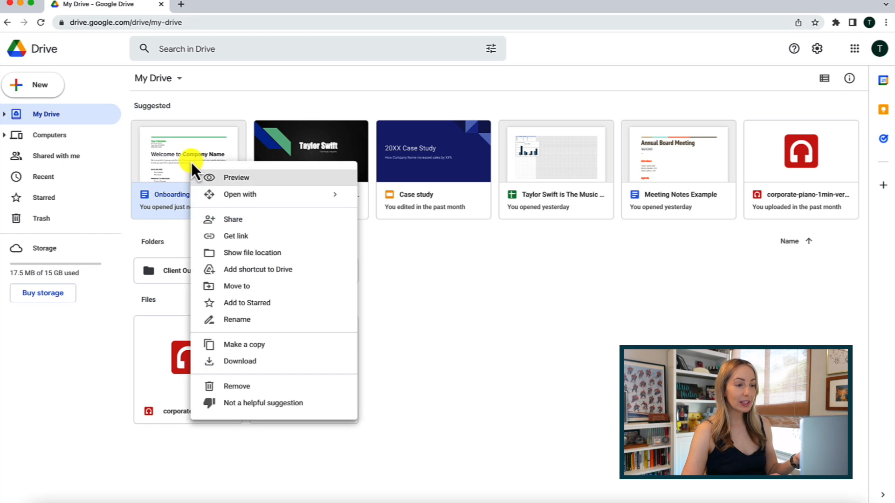
mouse_move(296, 305)
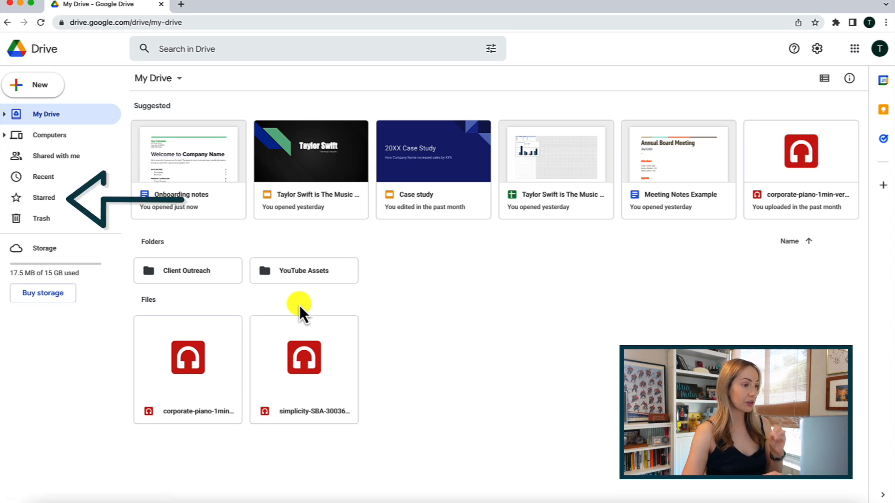
mouse_move(63, 205)
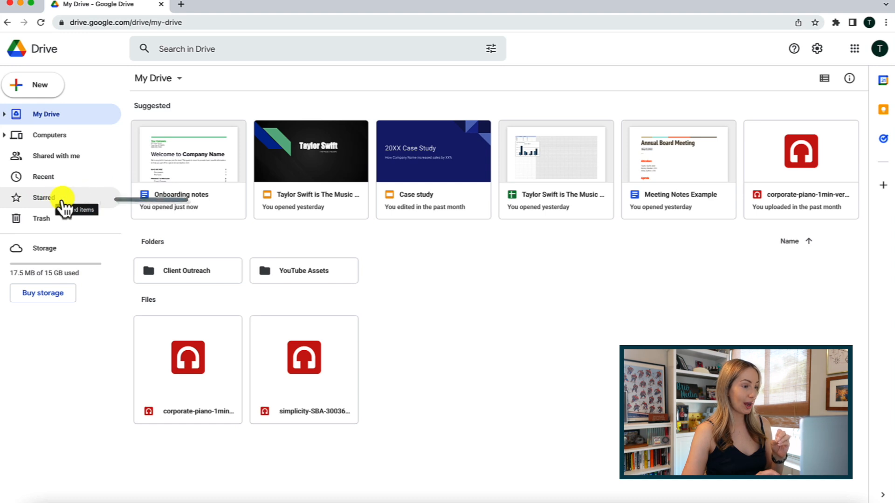
left_click(44, 198)
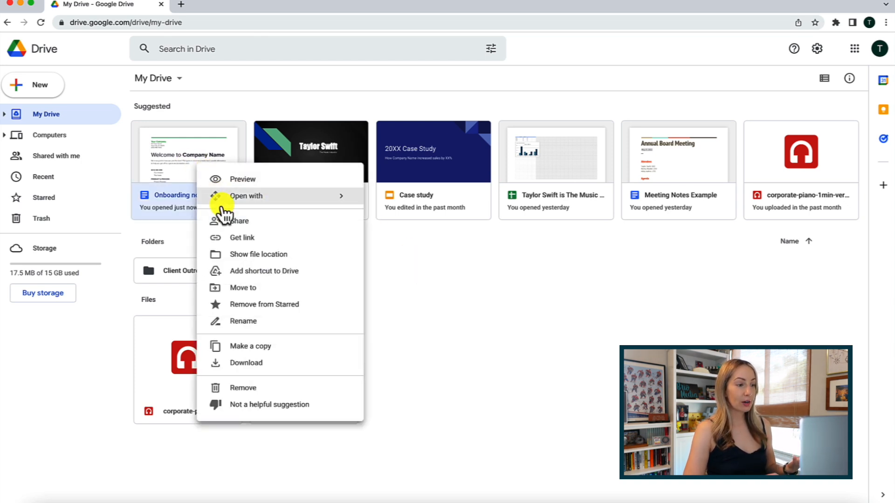
mouse_move(264, 238)
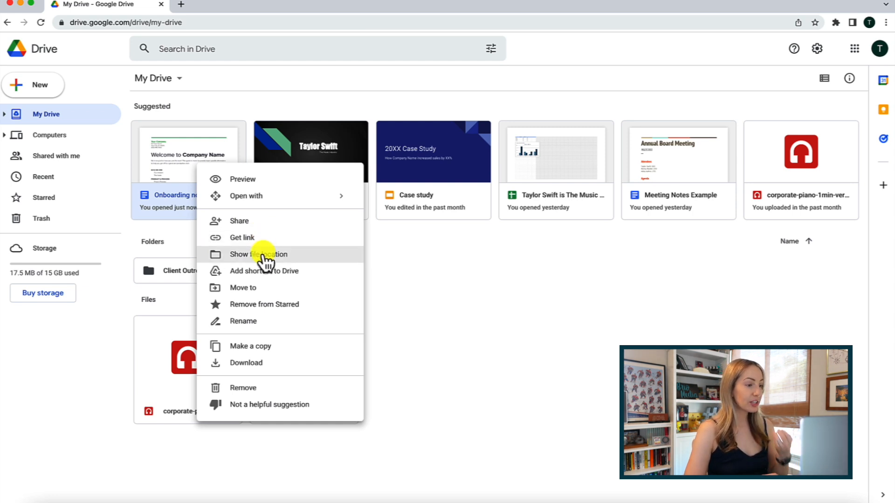
mouse_move(266, 304)
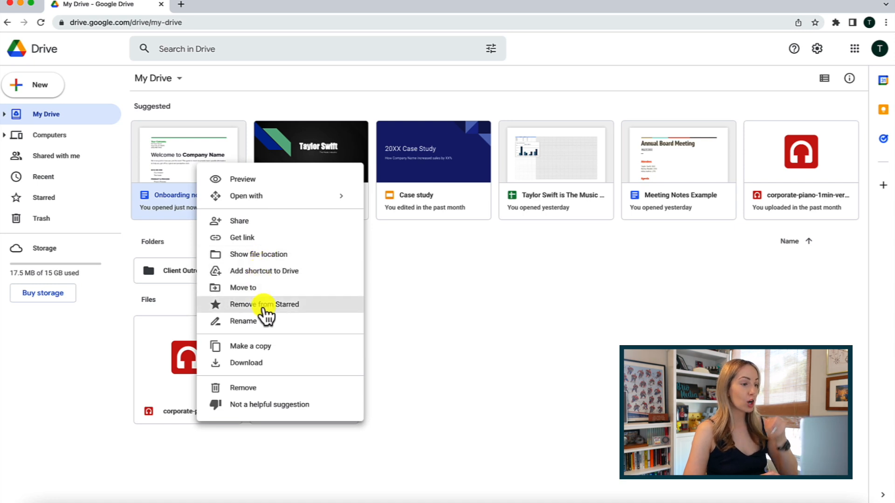
mouse_move(274, 368)
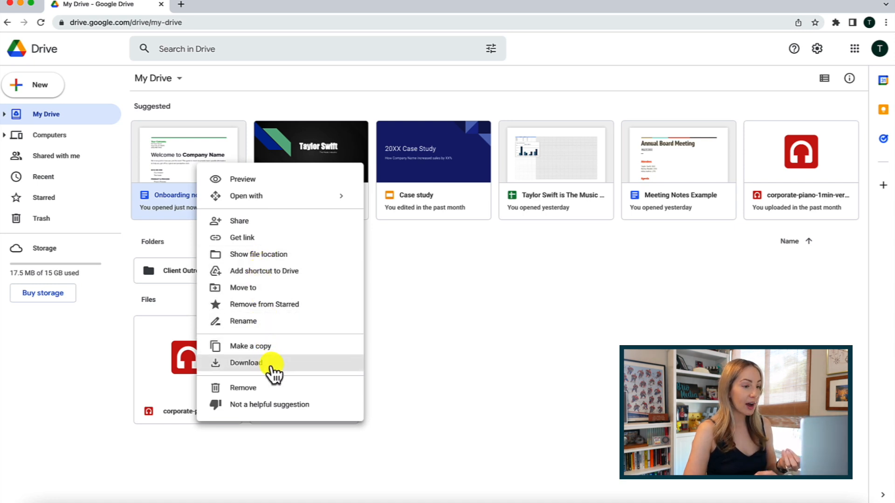
mouse_move(274, 391)
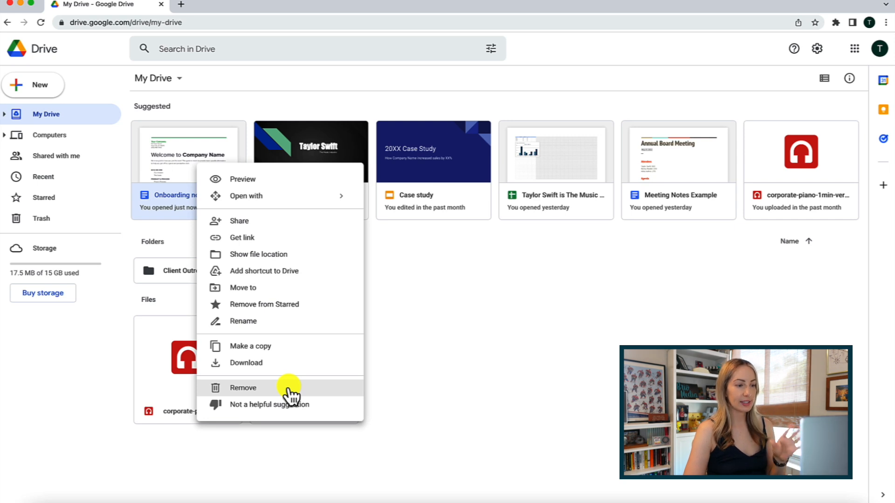
mouse_move(291, 393)
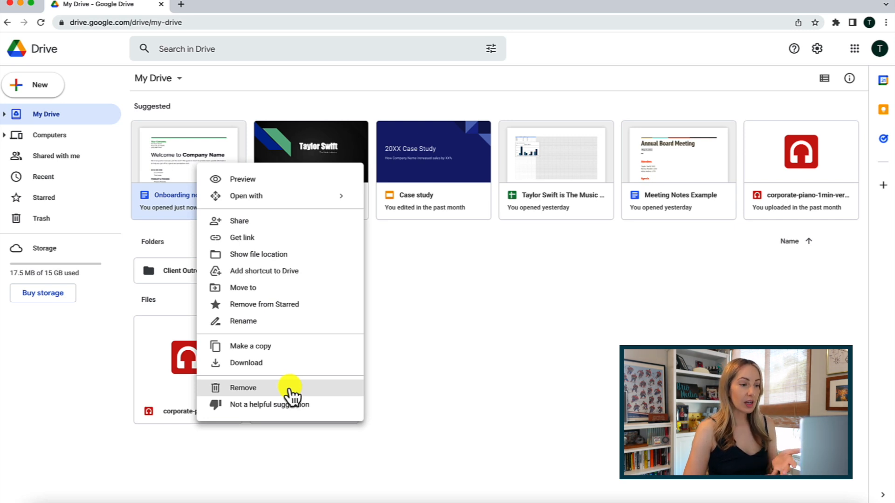
mouse_move(290, 394)
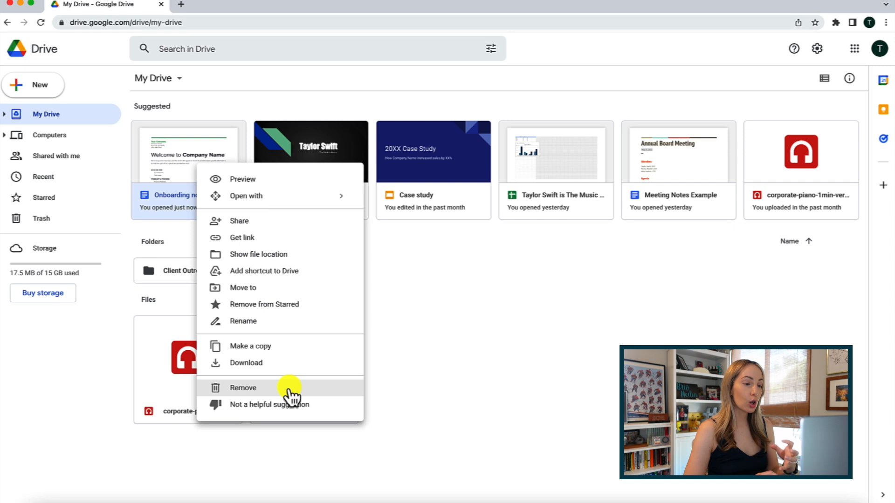
mouse_move(433, 320)
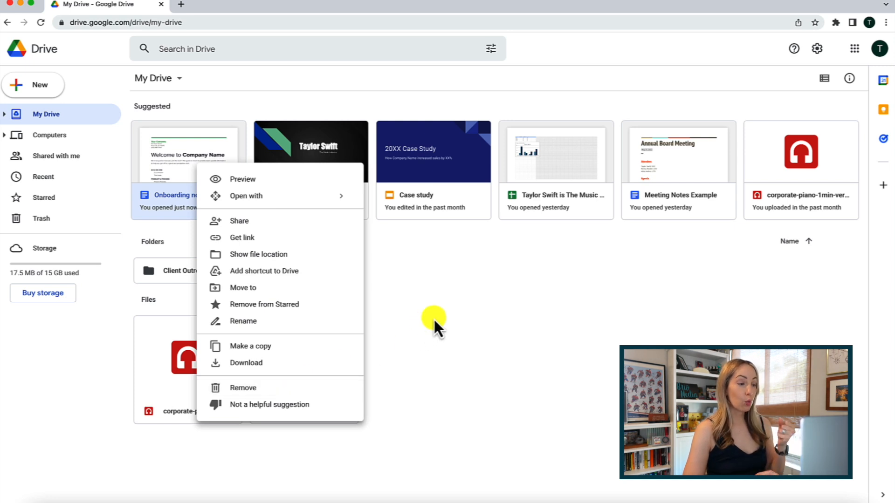
Colour the YouTube Assets folder red via Change color.
right_click(297, 271)
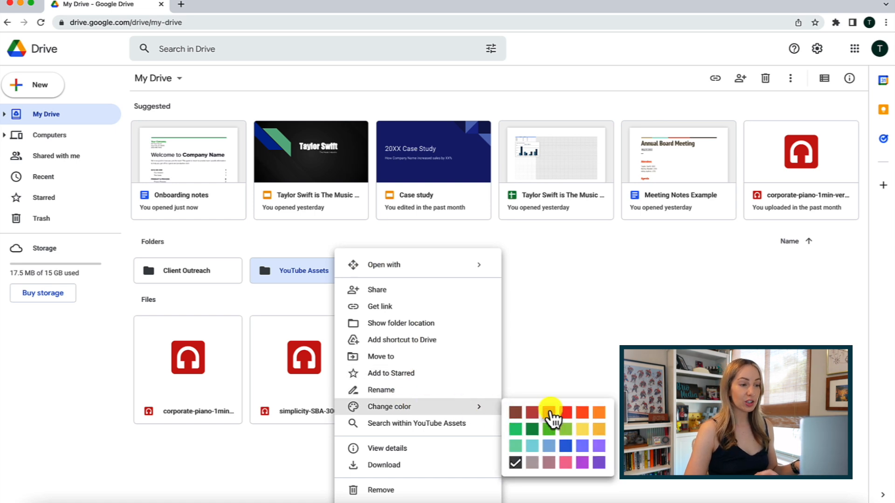
left_click(547, 413)
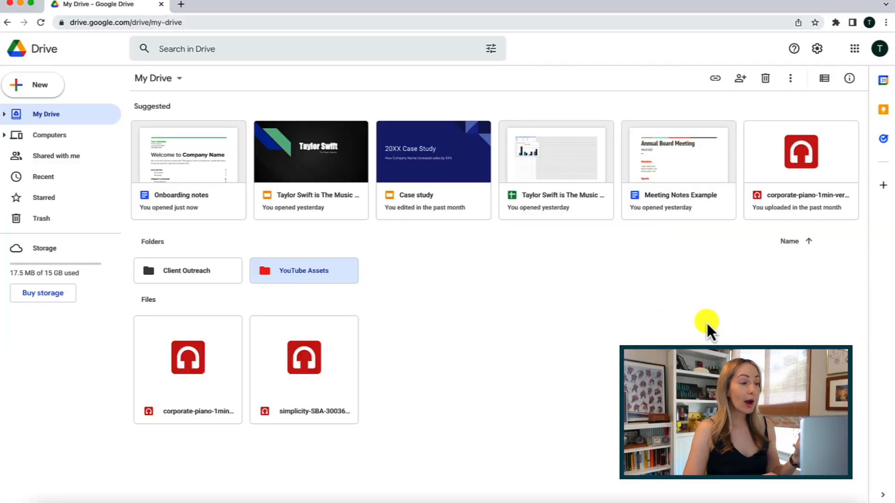
View Company Newsletter's sharing from Client Outreach, showing restricted owner-only access.
left_click(823, 78)
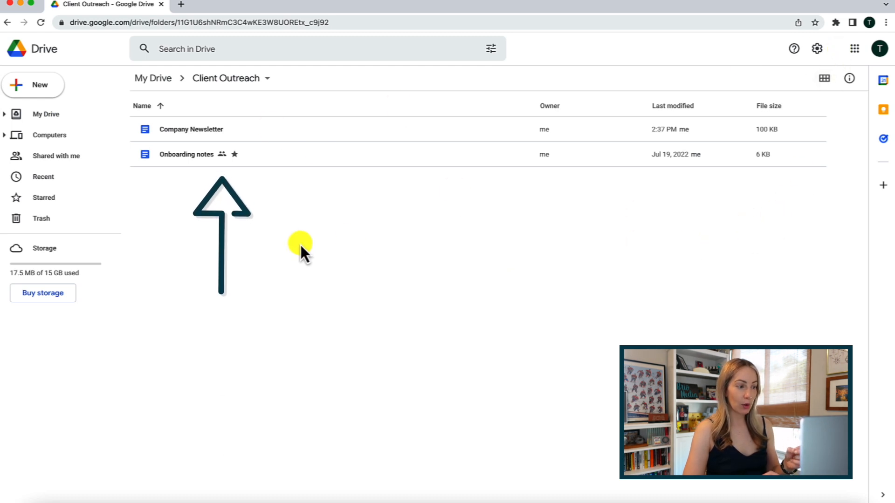
mouse_move(216, 197)
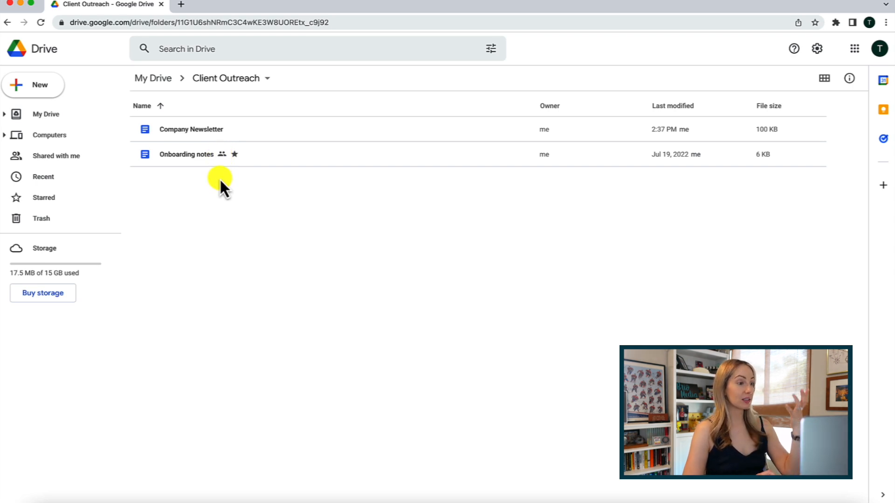
left_click(208, 4)
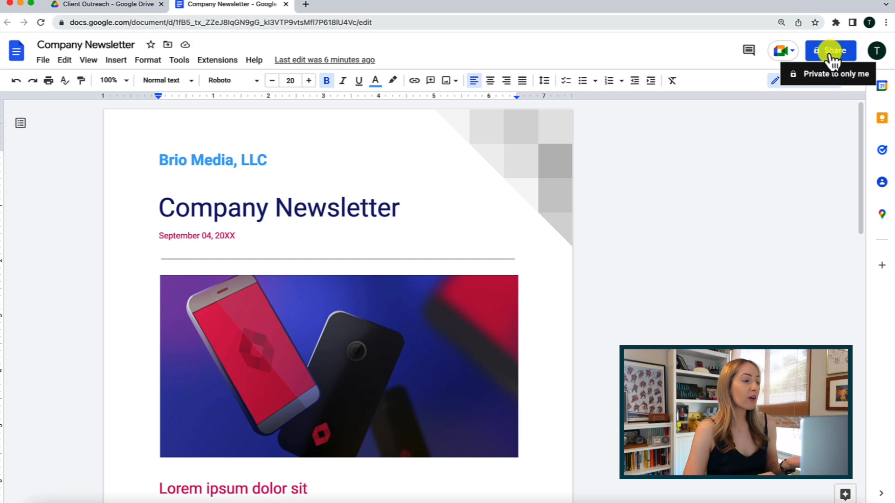
left_click(830, 50)
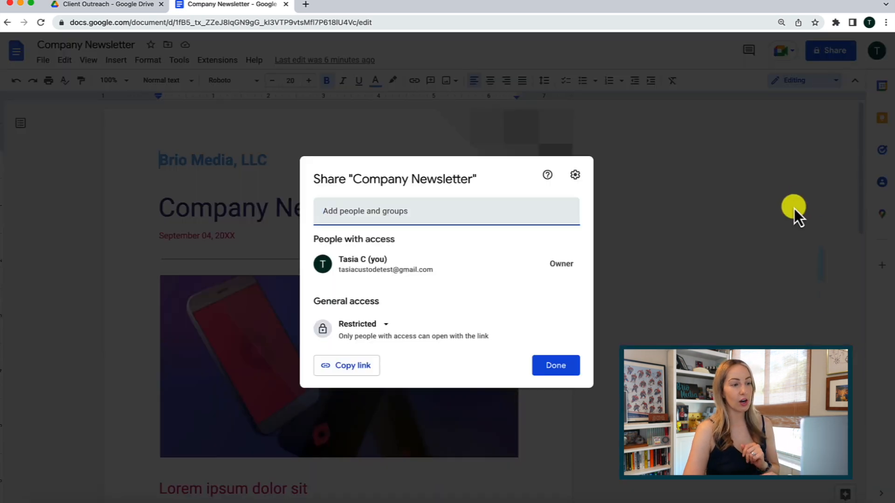
mouse_move(651, 205)
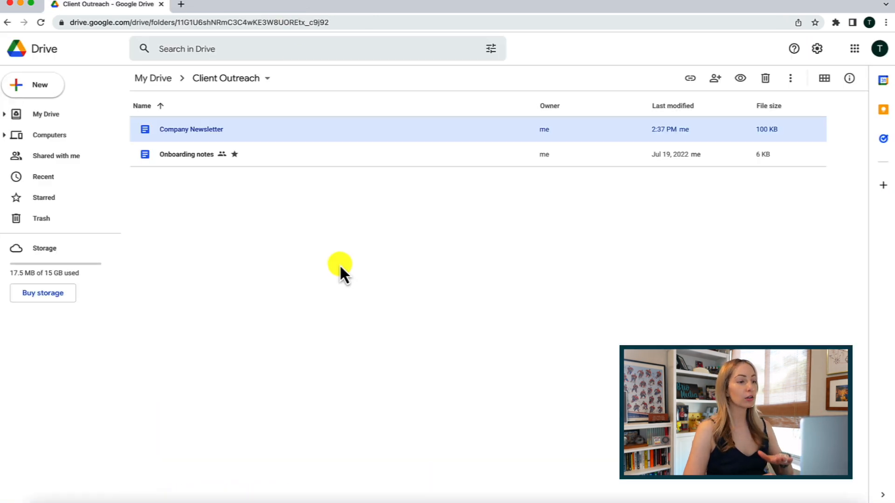
Show Client Outreach's docs as thumbnail cards and briefly view Company Newsletter's actions.
left_click(823, 78)
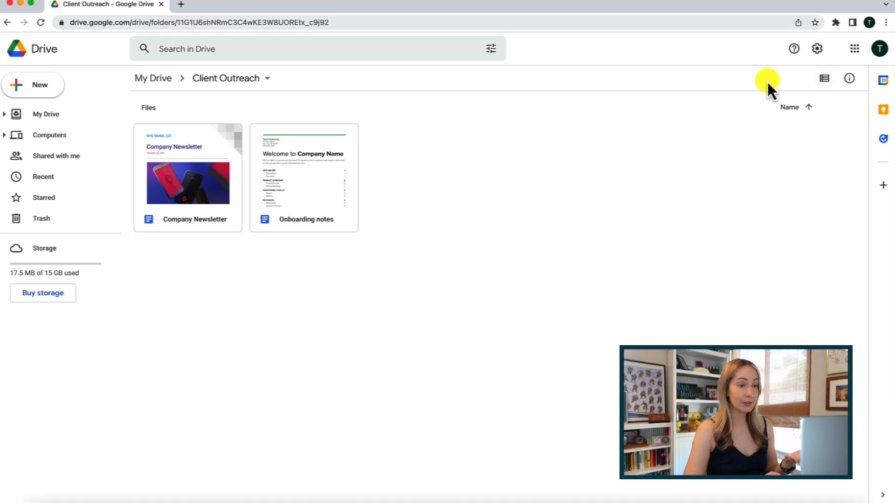
right_click(188, 184)
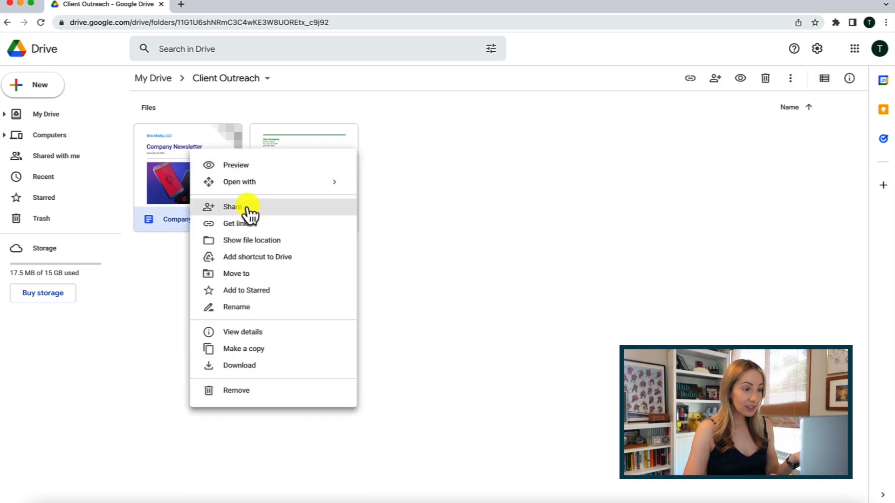
left_click(187, 166)
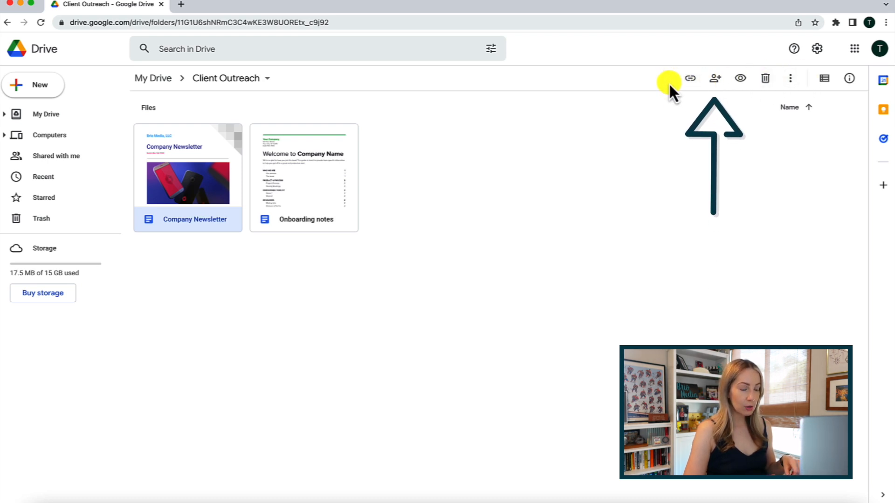
Add Team Tasia to Company Newsletter's sharing, keeping the Editor role.
left_click(715, 78)
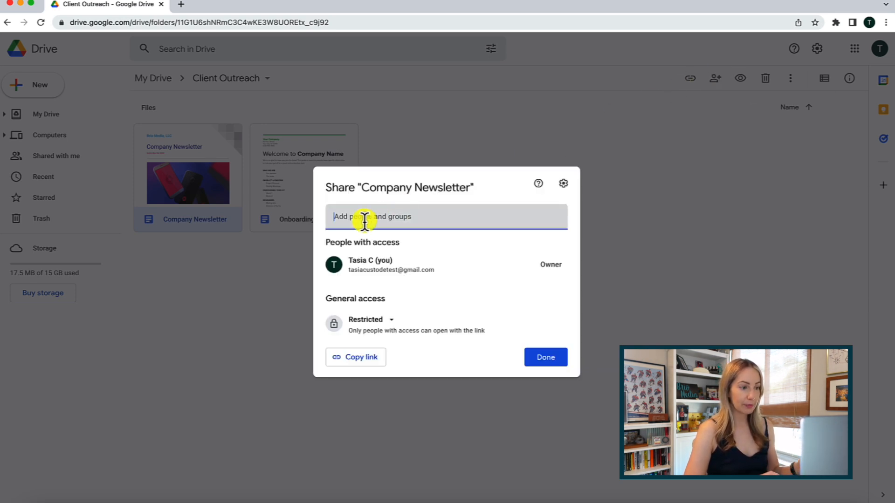
type("Team Tasia")
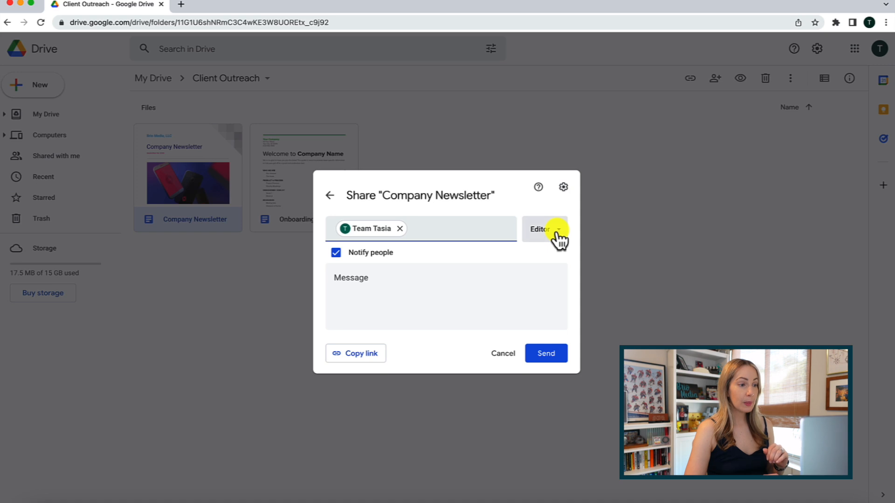
left_click(542, 229)
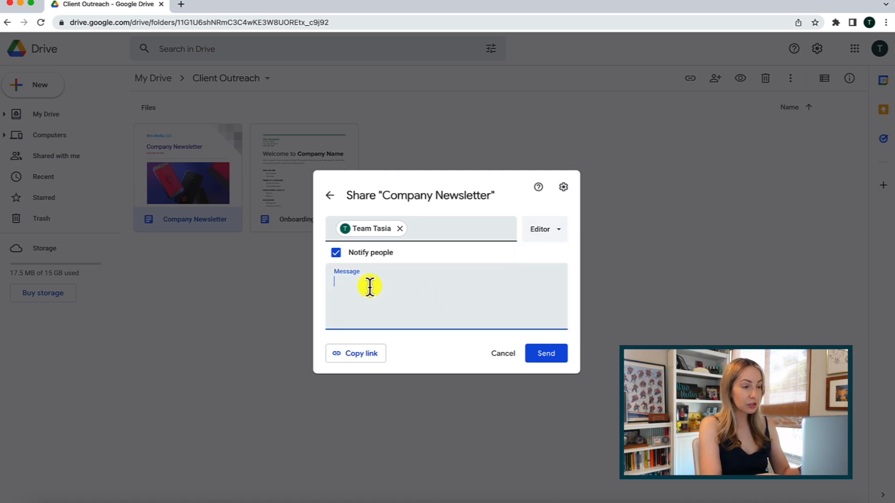
Send the share invitation with the note 'the new template'.
type("the new templat")
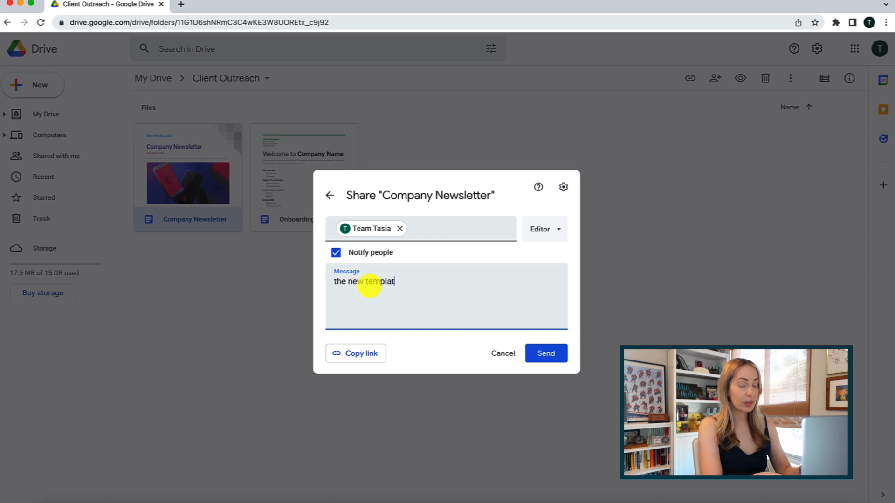
type("e")
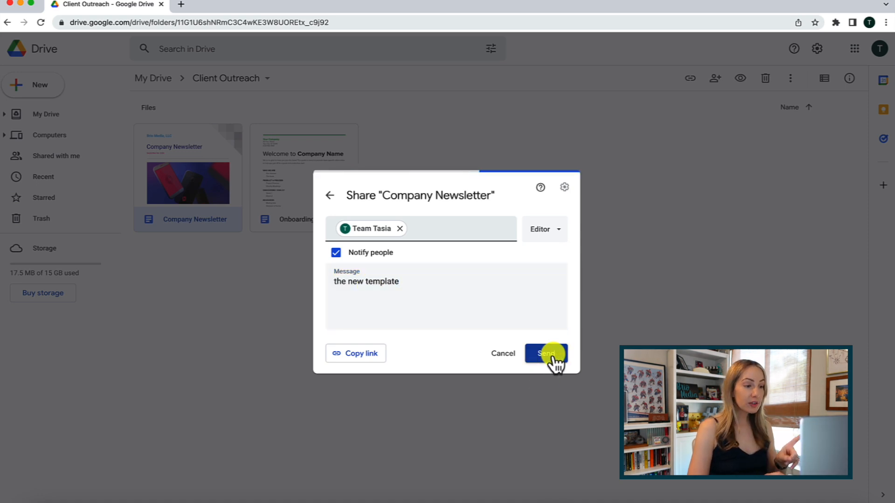
left_click(546, 353)
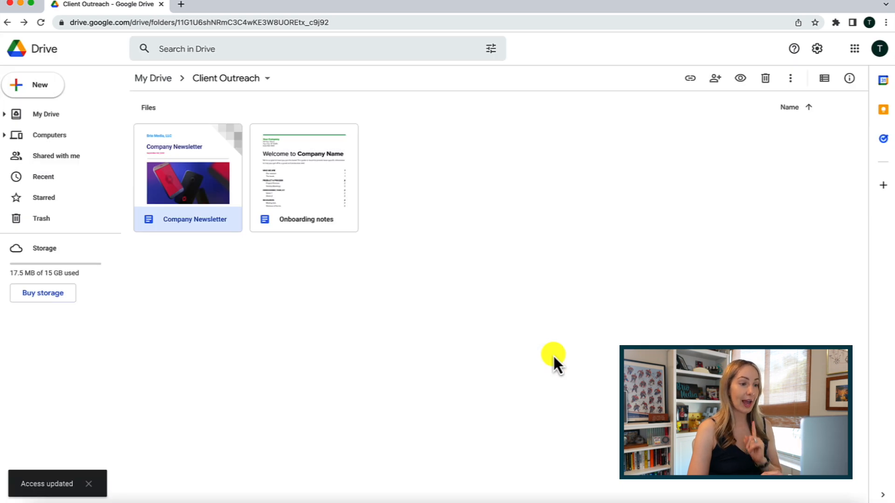
mouse_move(215, 162)
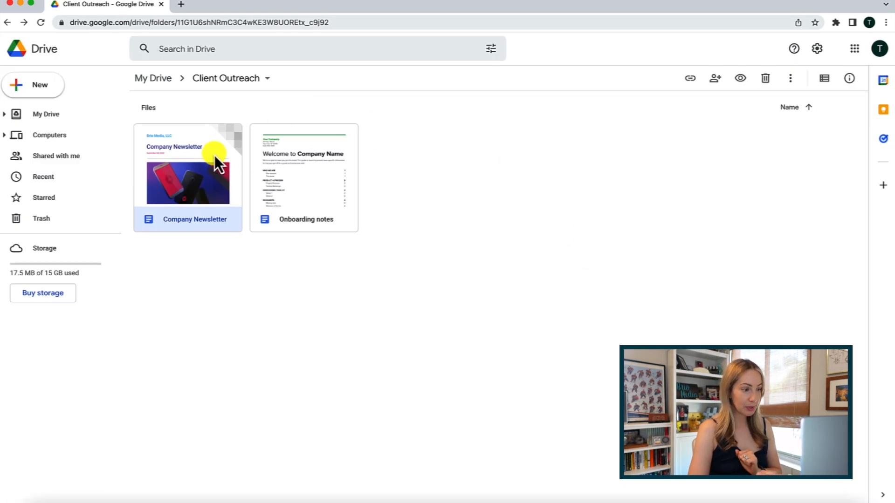
Remove Team Tasia's editor access to Company Newsletter and save, leaving only the owner.
left_click(715, 78)
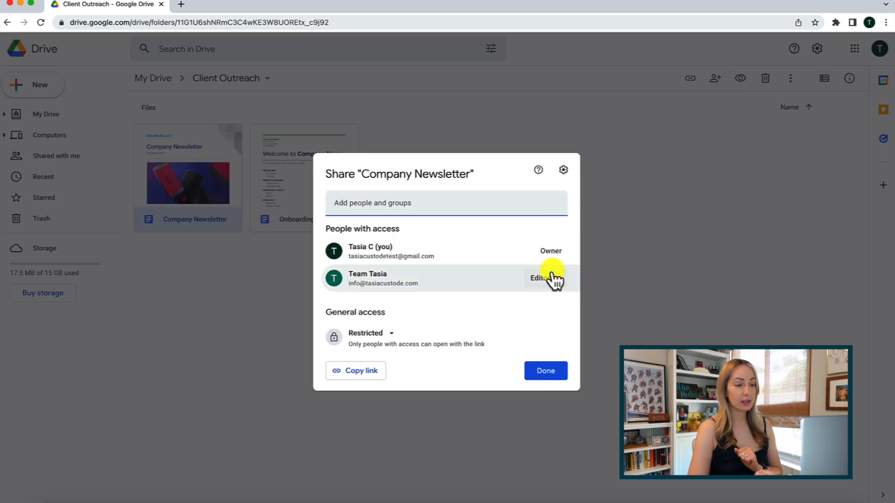
left_click(547, 278)
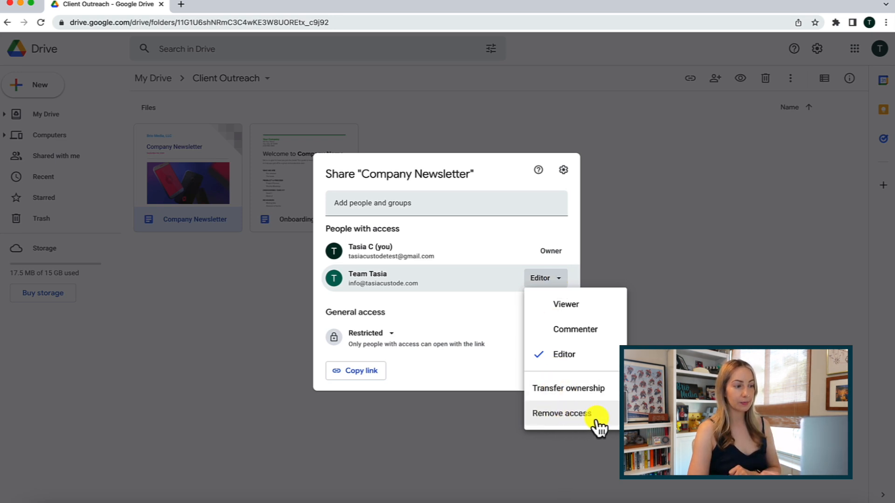
left_click(561, 412)
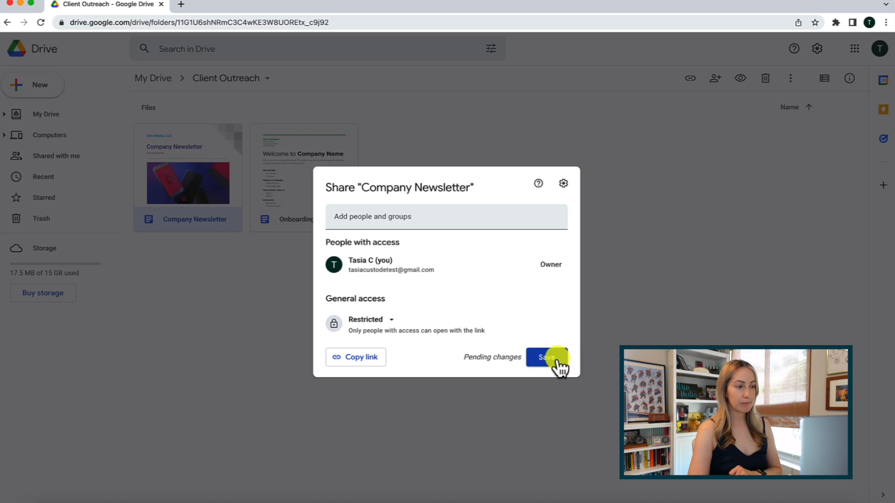
left_click(545, 357)
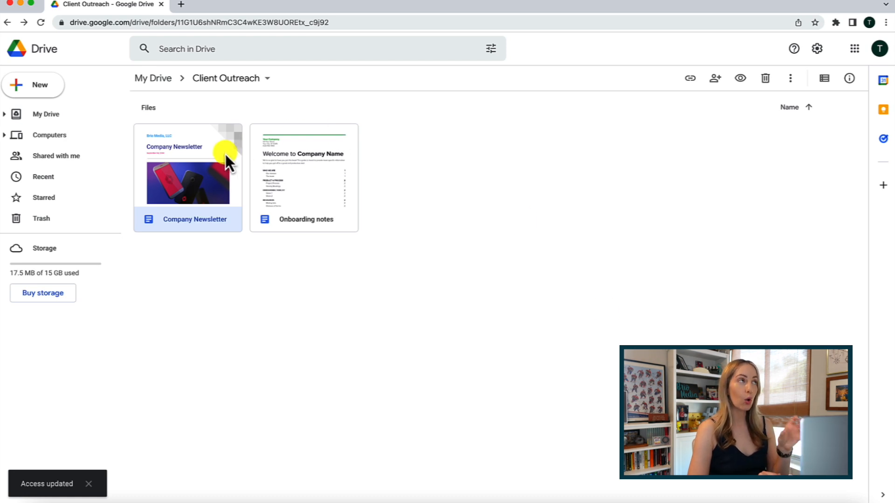
mouse_move(627, 130)
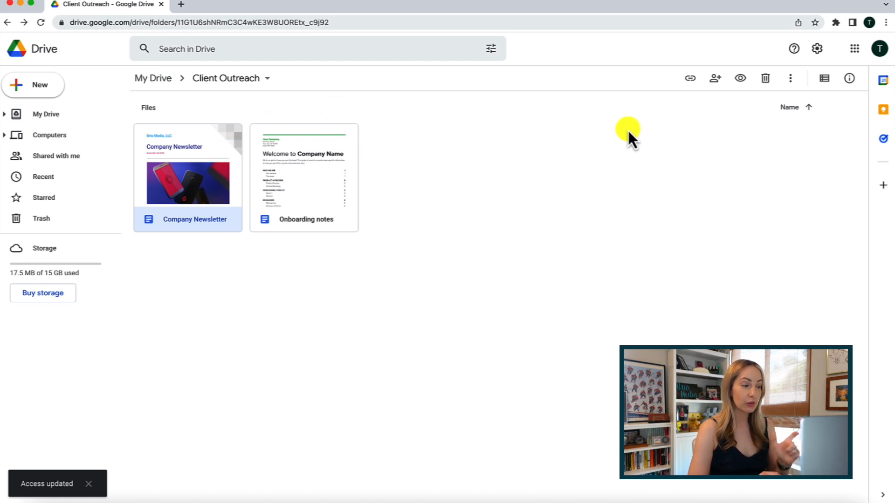
View Company Newsletter's file details, then return to My Drive's top level.
left_click(690, 79)
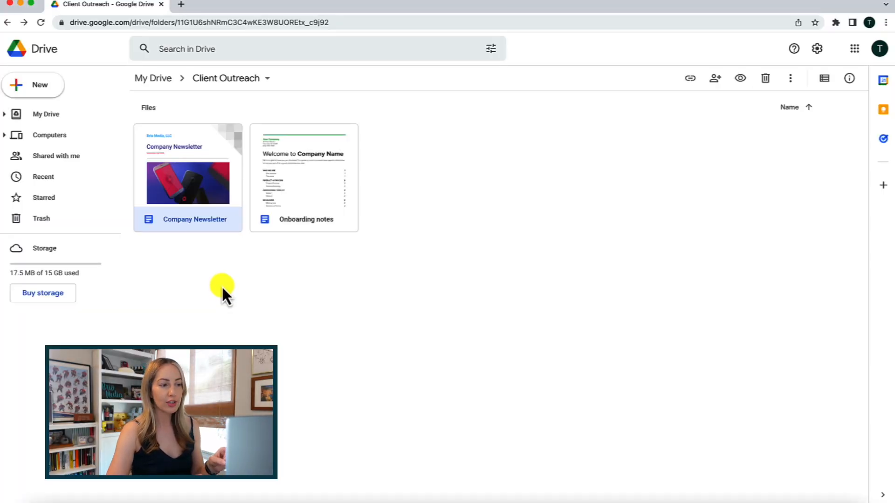
mouse_move(200, 160)
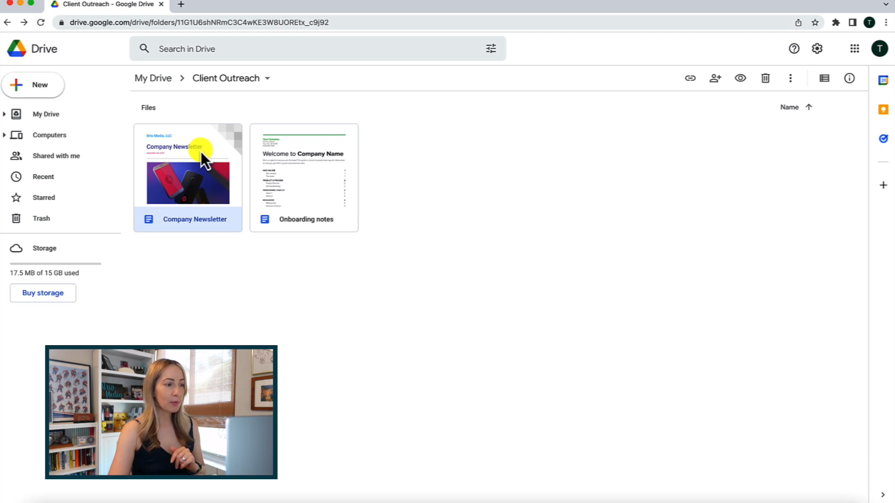
mouse_move(676, 94)
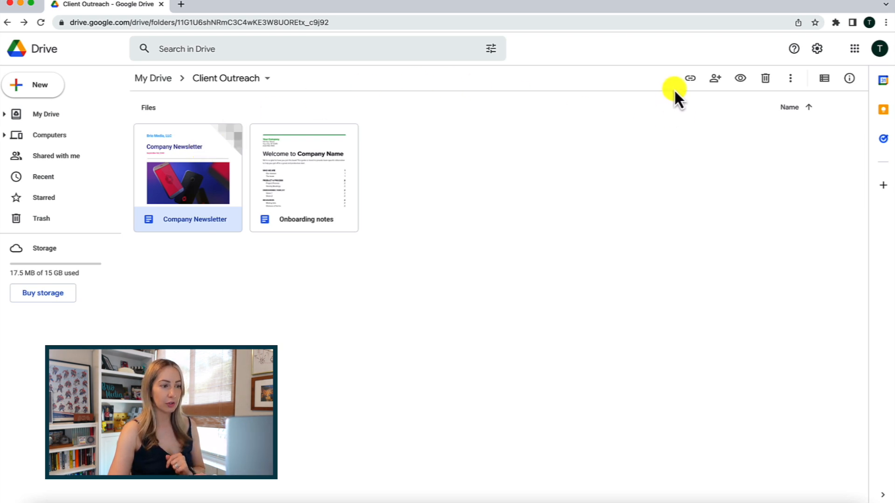
mouse_move(849, 78)
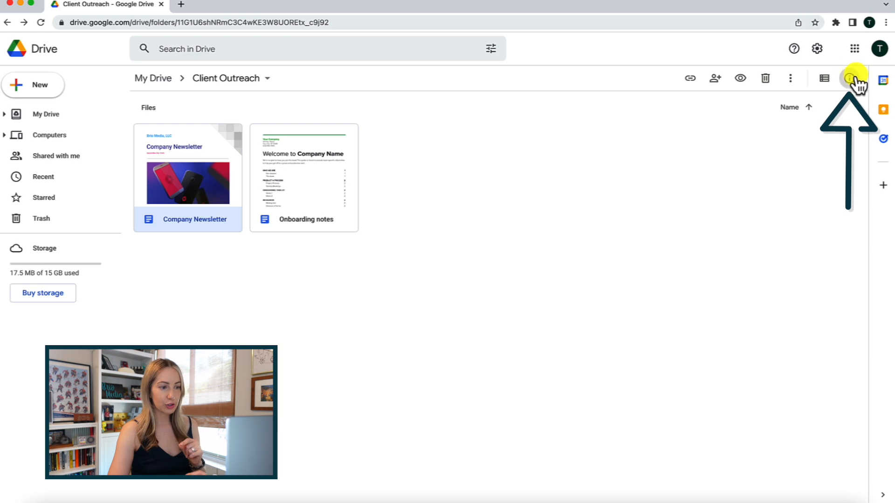
left_click(848, 78)
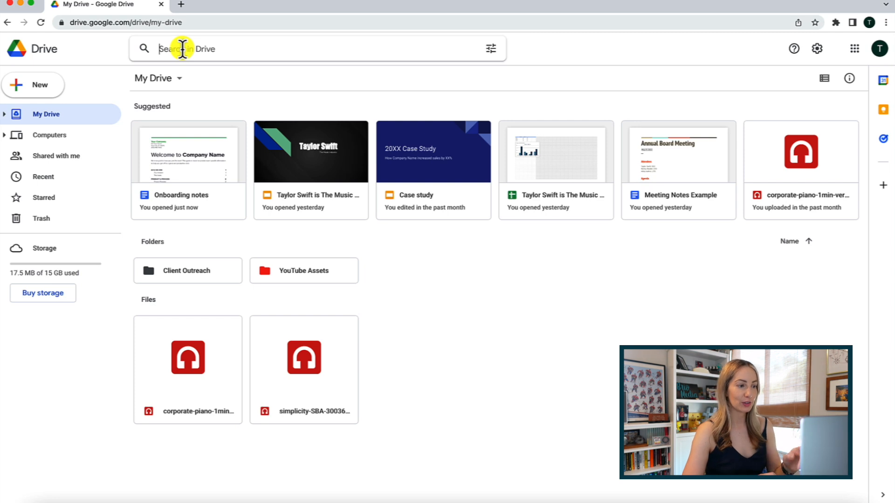
Search Drive for 'newsletter' to surface Company Newsletter, then clear the search.
left_click(314, 49)
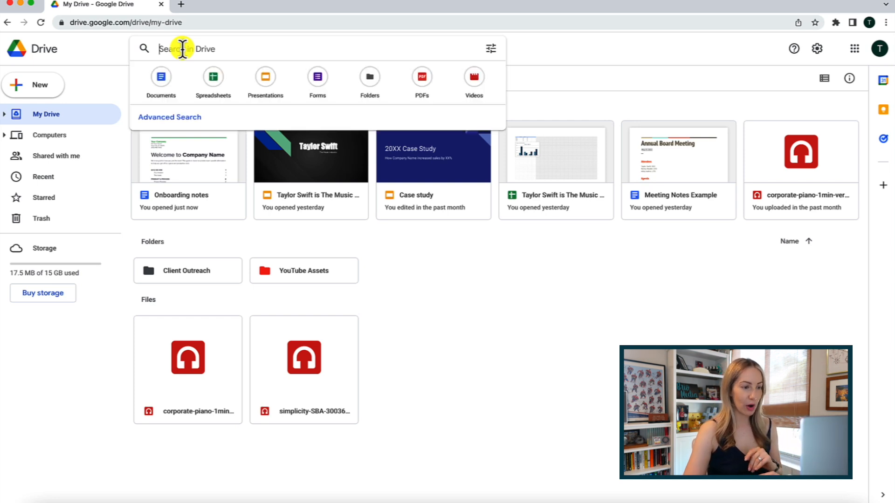
type("newsletter")
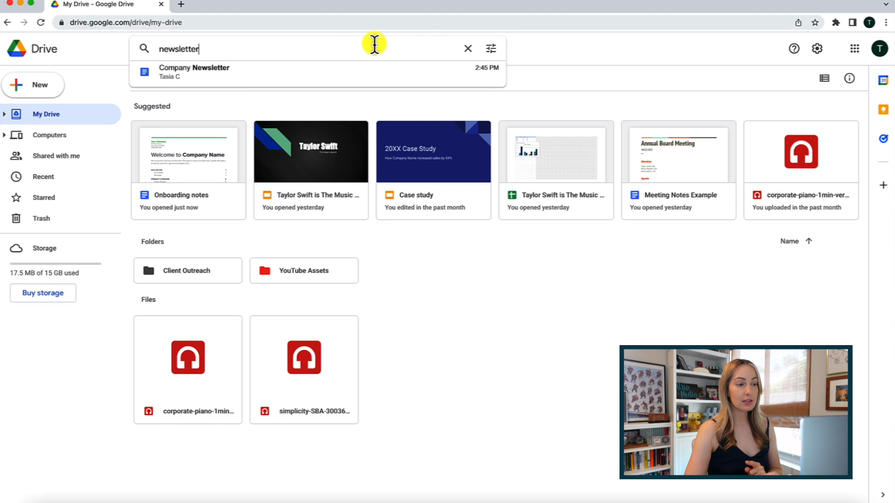
left_click(466, 48)
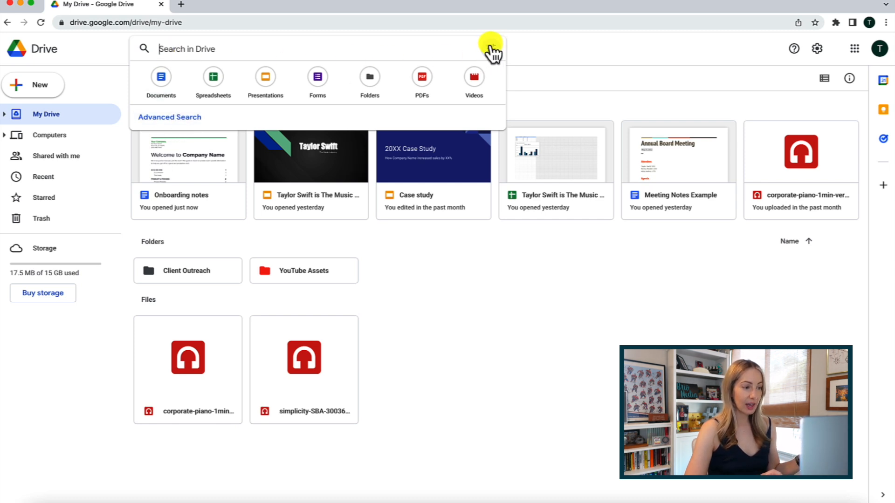
Build an advanced search for Documents owned by me (owner:me type:document), leaving other fields ready.
left_click(170, 117)
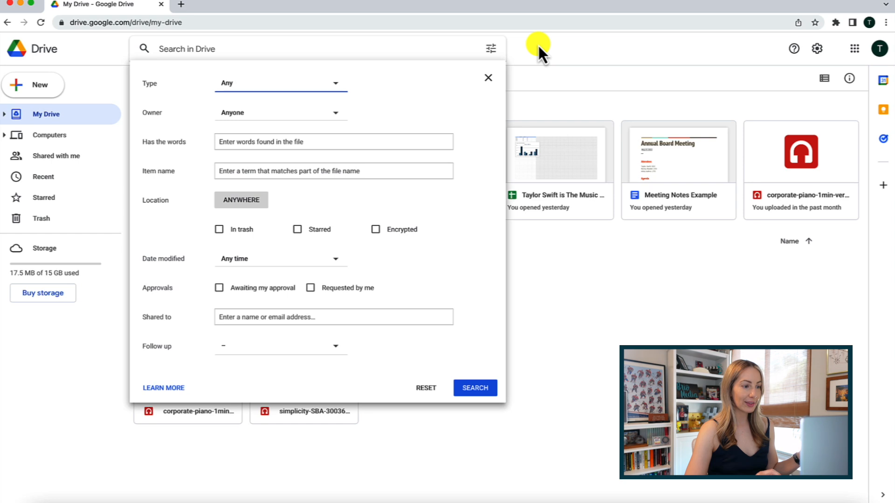
left_click(280, 83)
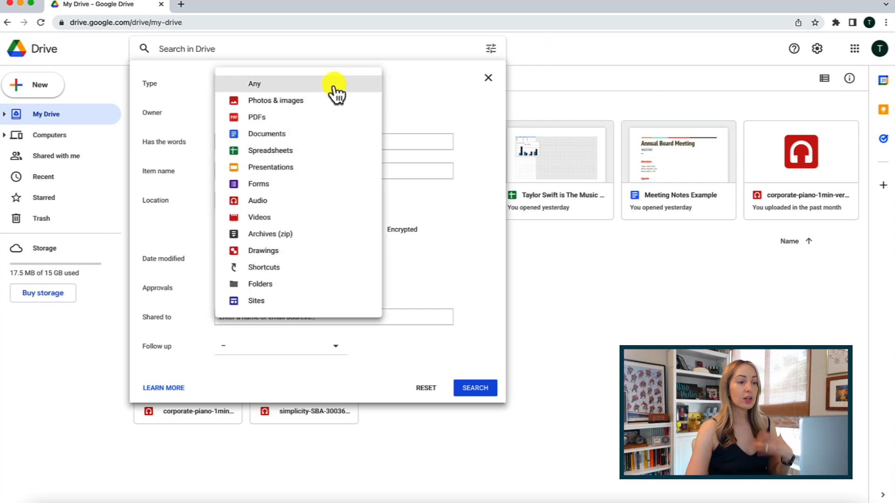
left_click(265, 134)
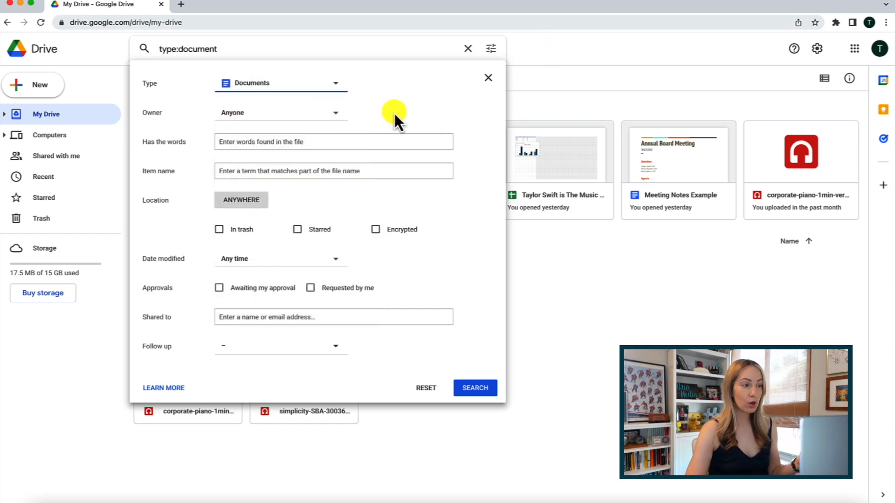
left_click(280, 112)
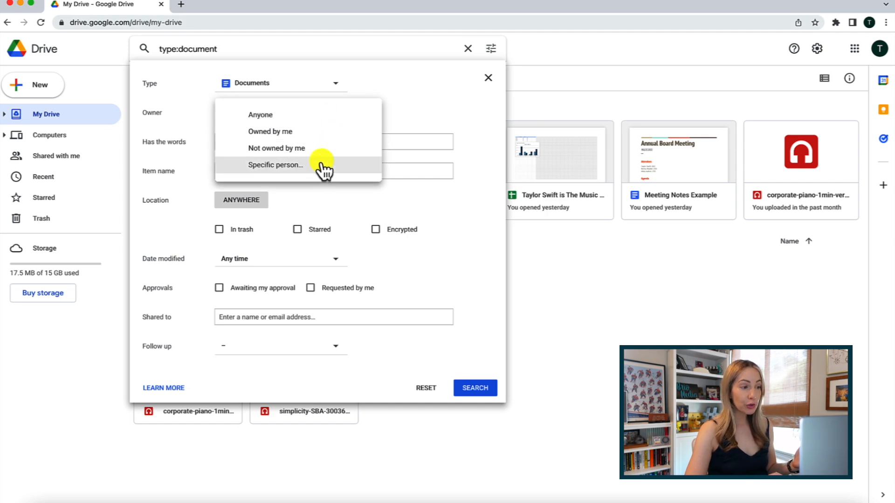
left_click(270, 132)
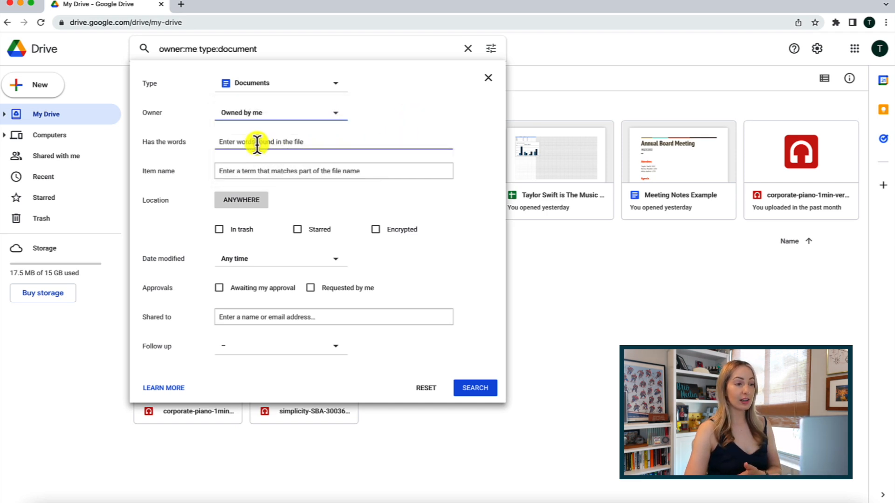
left_click(333, 170)
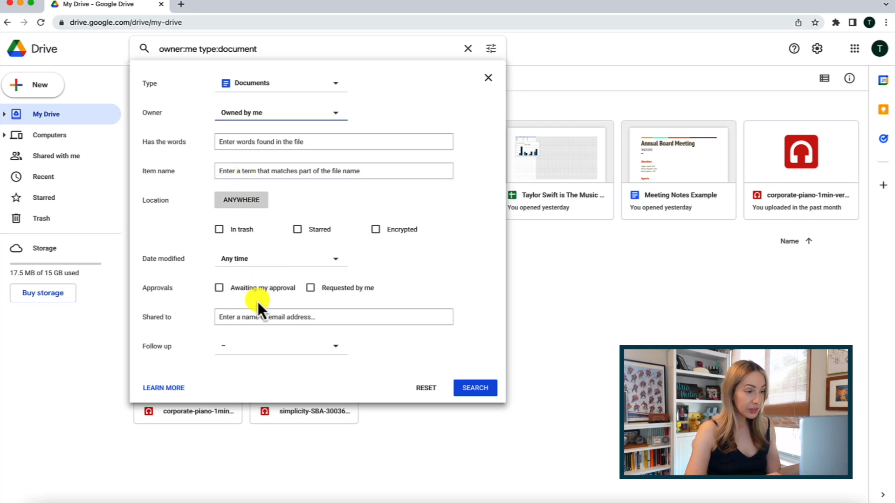
left_click(333, 317)
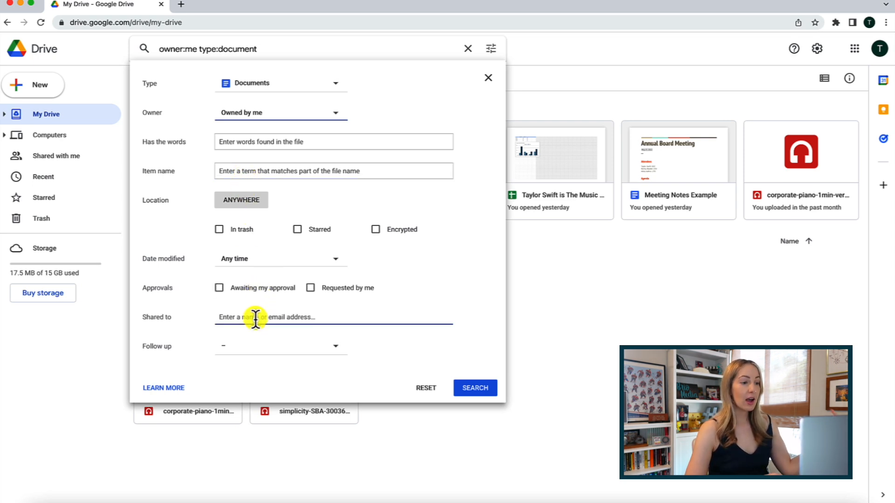